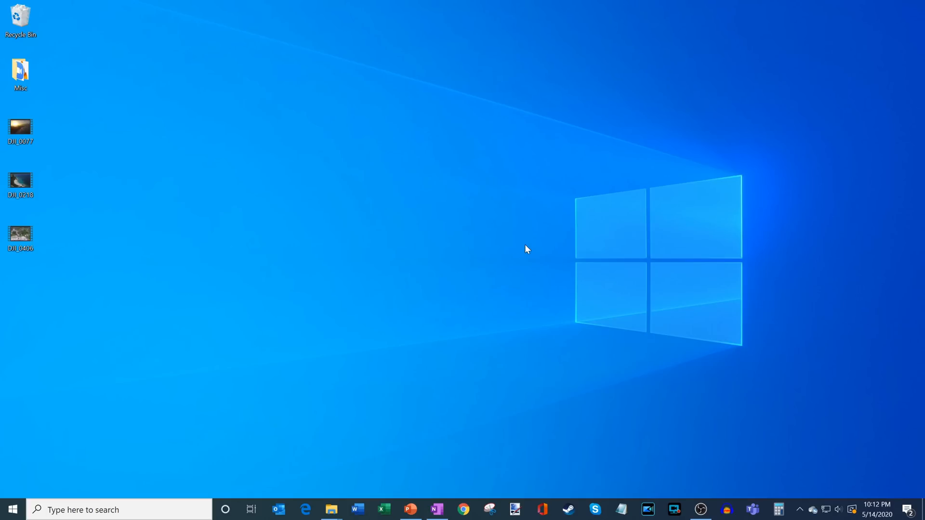
{"action": "mouse_move", "coordinate": [449, 370]}
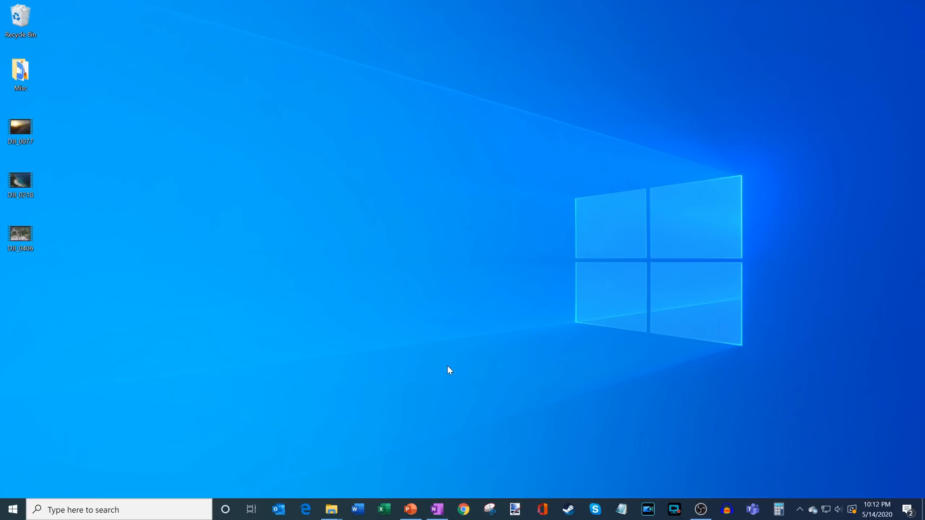
{"action": "mouse_move", "coordinate": [410, 509]}
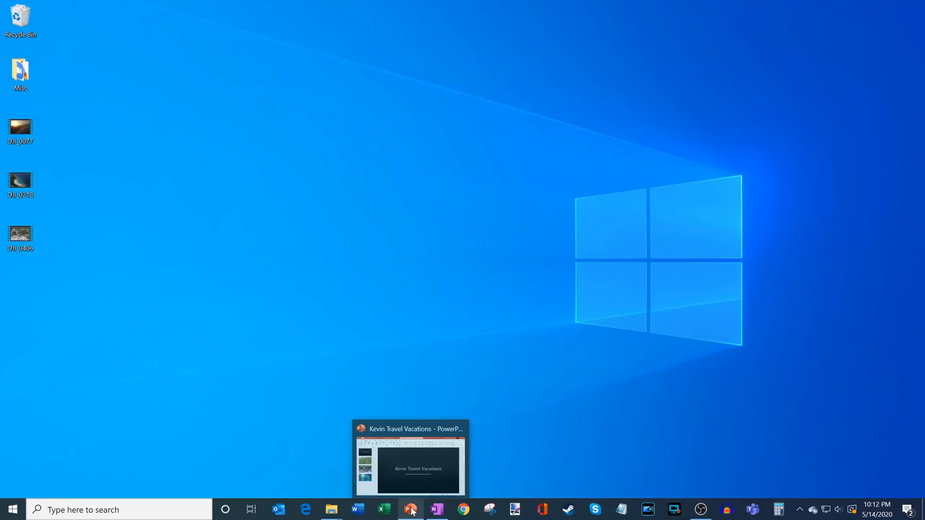
{"action": "mouse_move", "coordinate": [411, 509]}
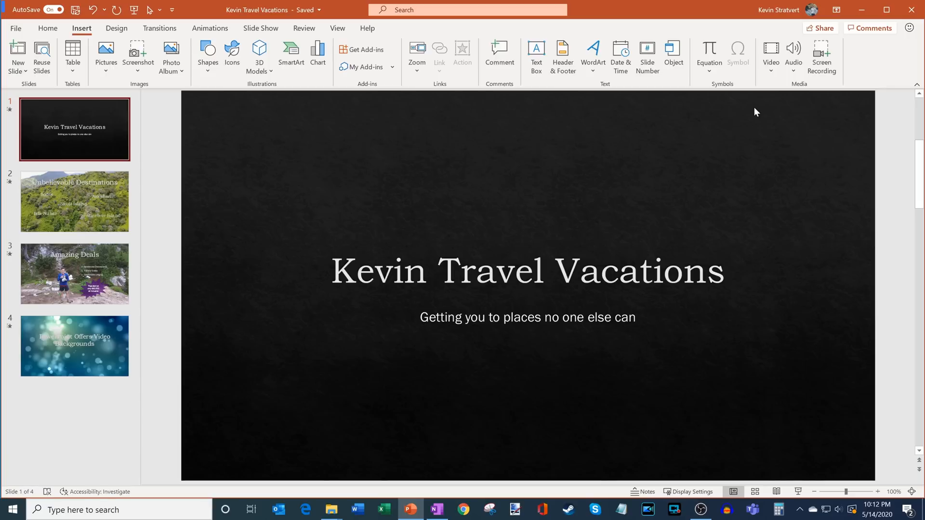
{"action": "mouse_move", "coordinate": [439, 124]}
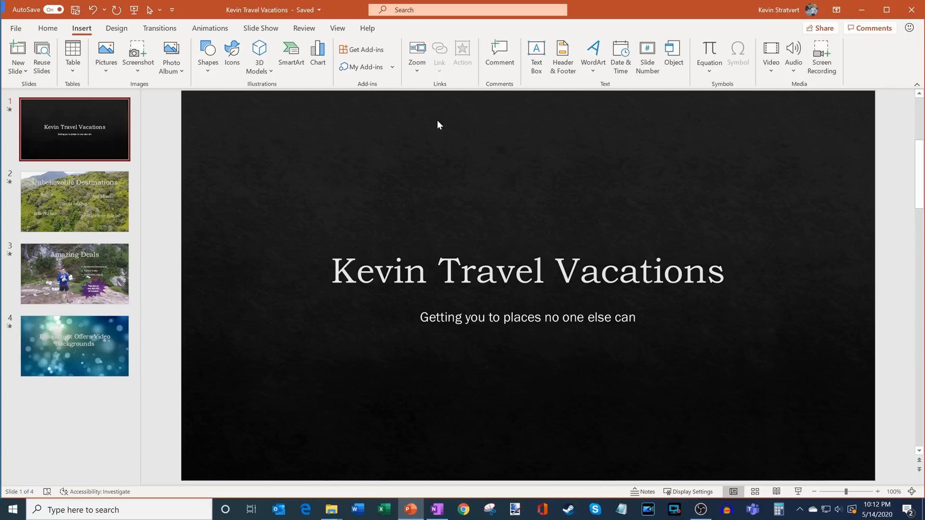
{"action": "mouse_move", "coordinate": [289, 145]}
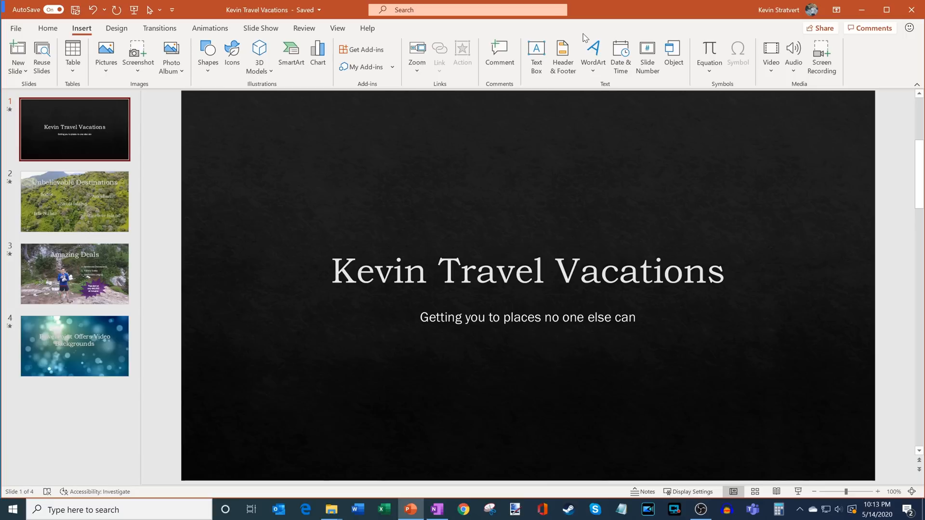
{"action": "mouse_move", "coordinate": [589, 11]}
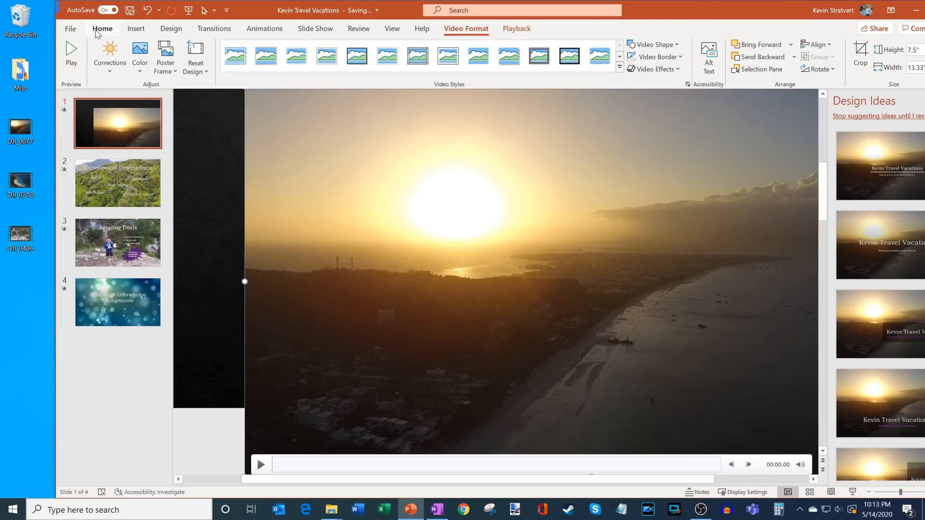
On the Insert tab, bring up the Video menu with online and from-computer options
{"action": "left_click", "coordinate": [136, 28]}
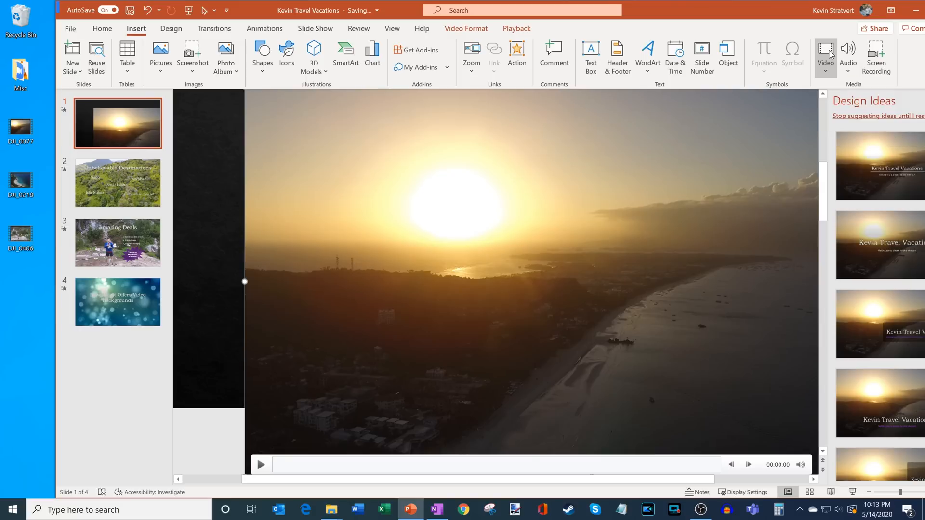
{"action": "mouse_move", "coordinate": [825, 52]}
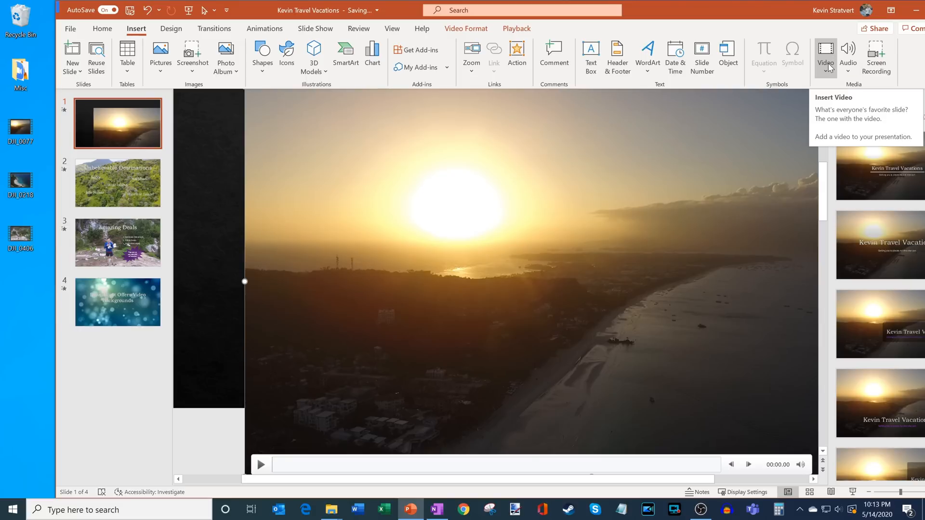
{"action": "left_click", "coordinate": [825, 56]}
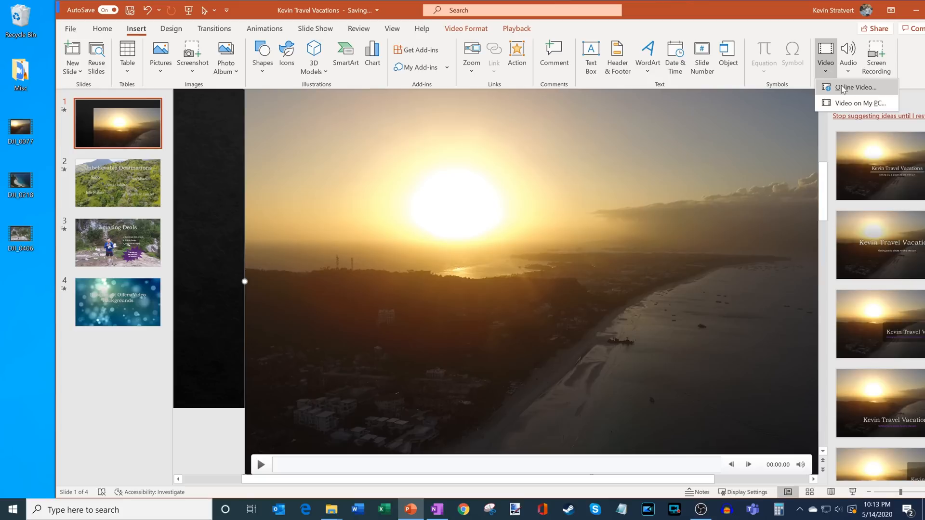
{"action": "mouse_move", "coordinate": [856, 103]}
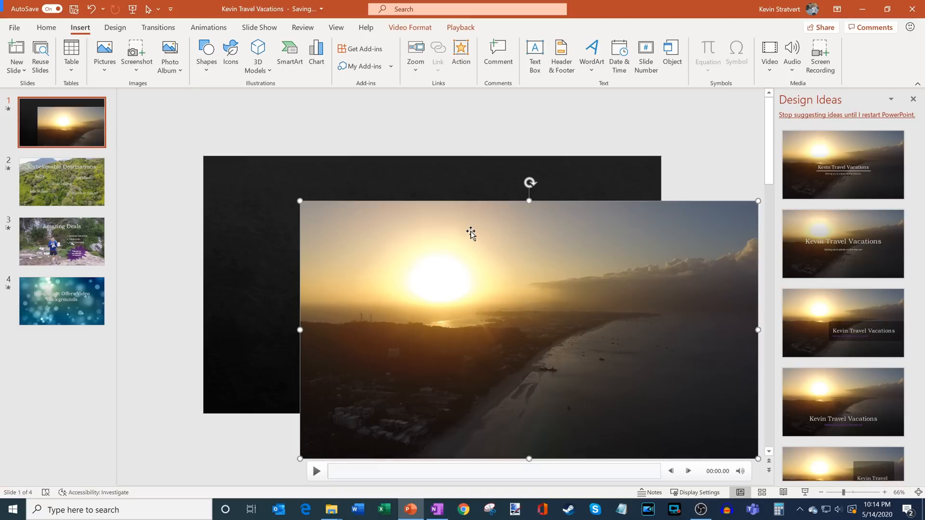
{"action": "mouse_move", "coordinate": [517, 249]}
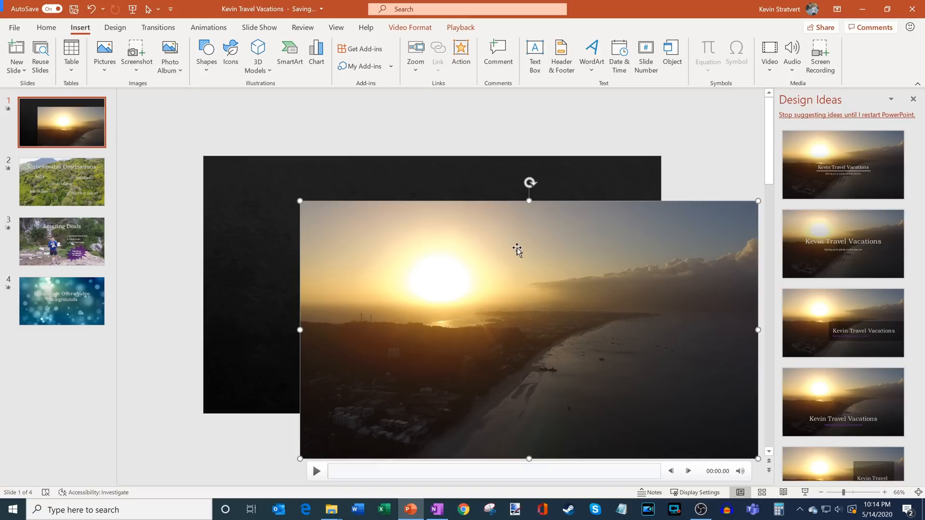
{"action": "mouse_move", "coordinate": [525, 276]}
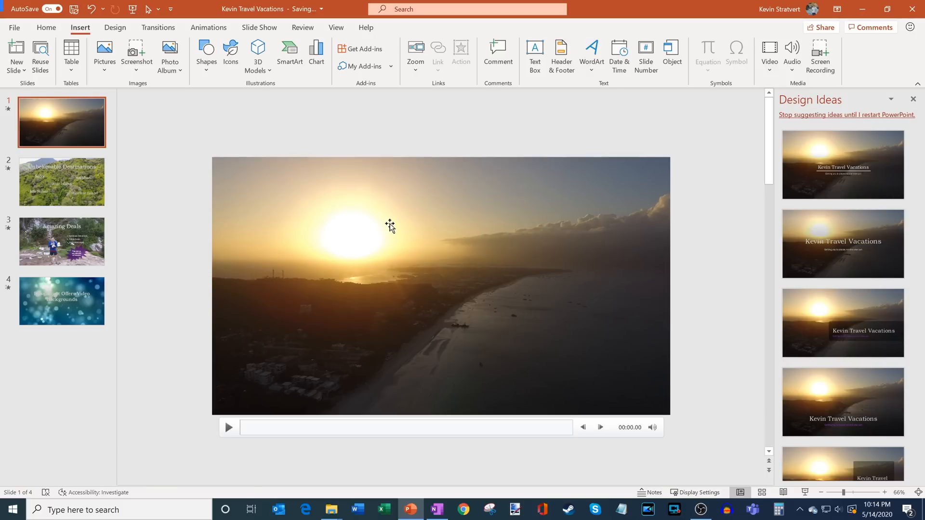
{"action": "mouse_move", "coordinate": [306, 218]}
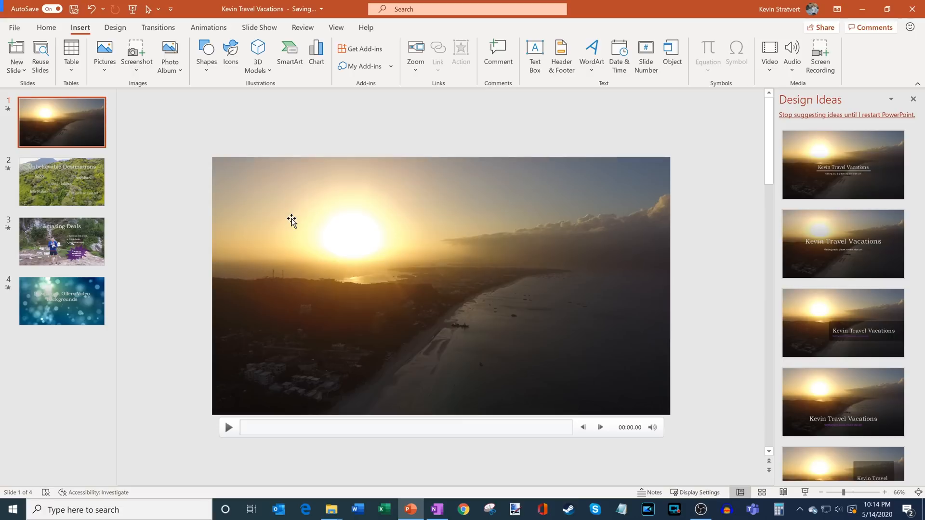
Send the sunset video to back and confirm its order in the Selection Pane
{"action": "right_click", "coordinate": [292, 223]}
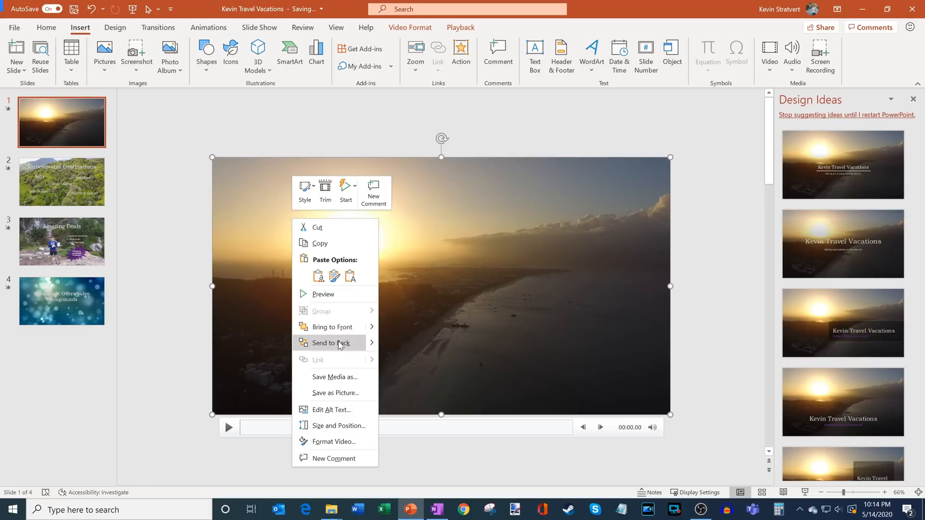
{"action": "left_click", "coordinate": [326, 342]}
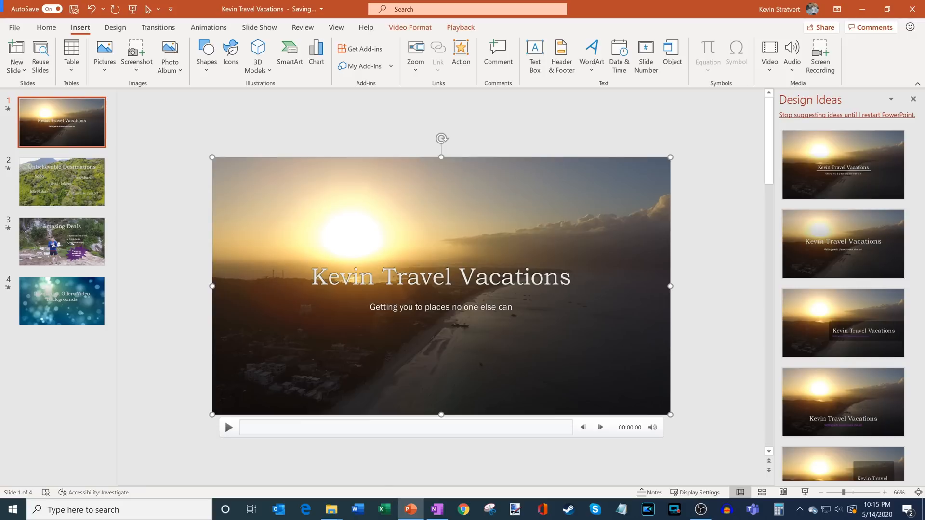
{"action": "left_click", "coordinate": [45, 27]}
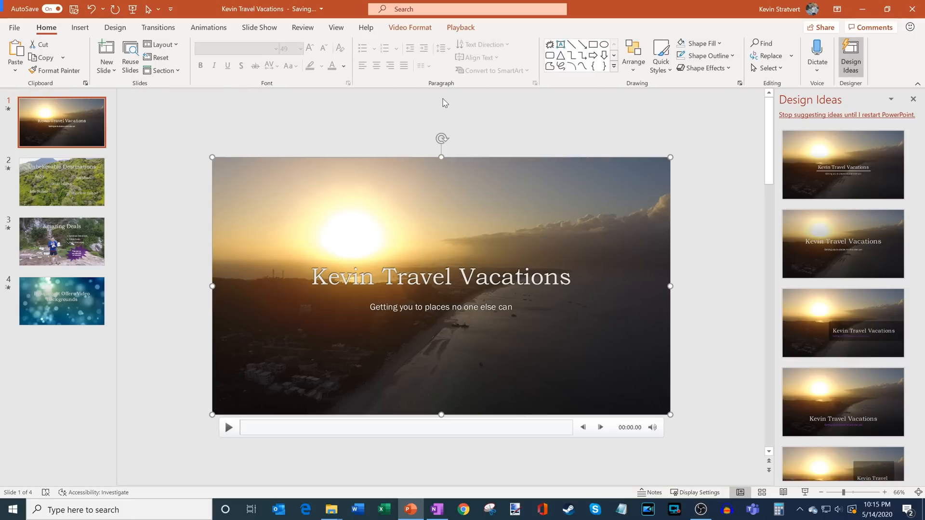
{"action": "left_click", "coordinate": [770, 68]}
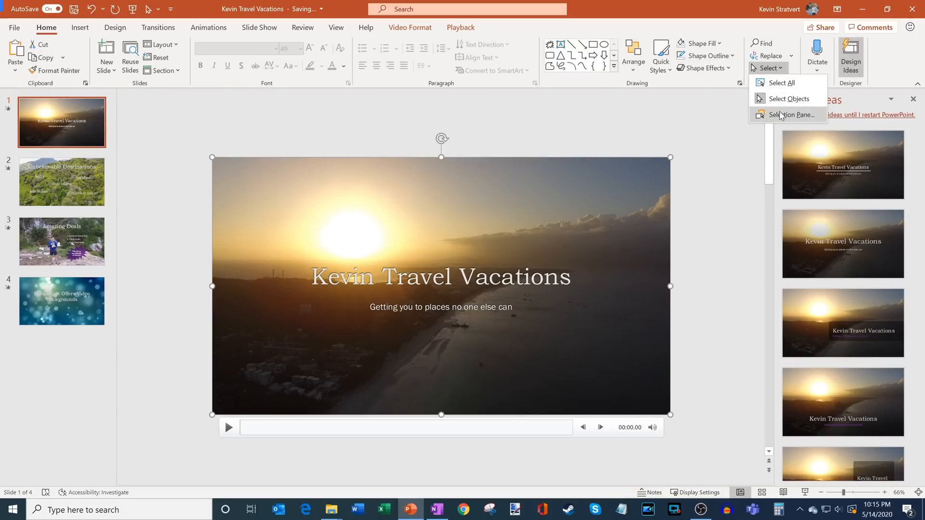
{"action": "left_click", "coordinate": [790, 114]}
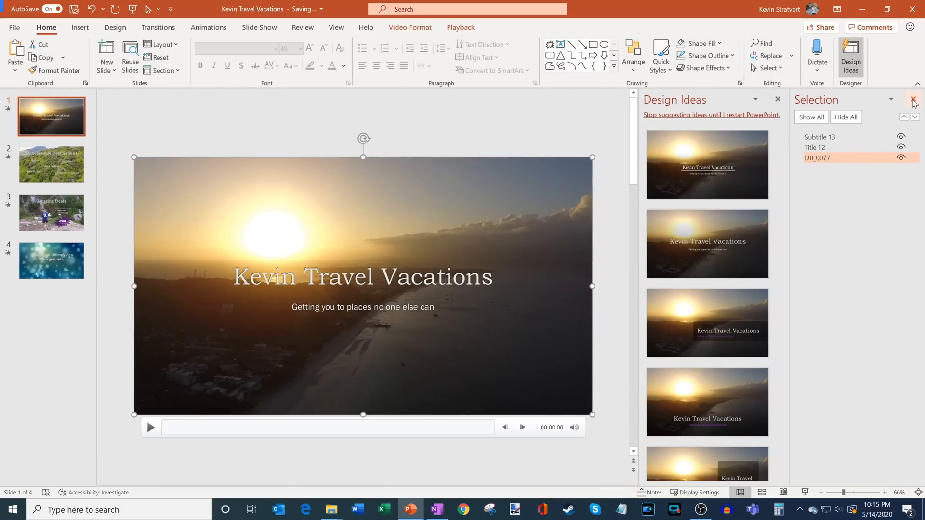
{"action": "left_click", "coordinate": [914, 100]}
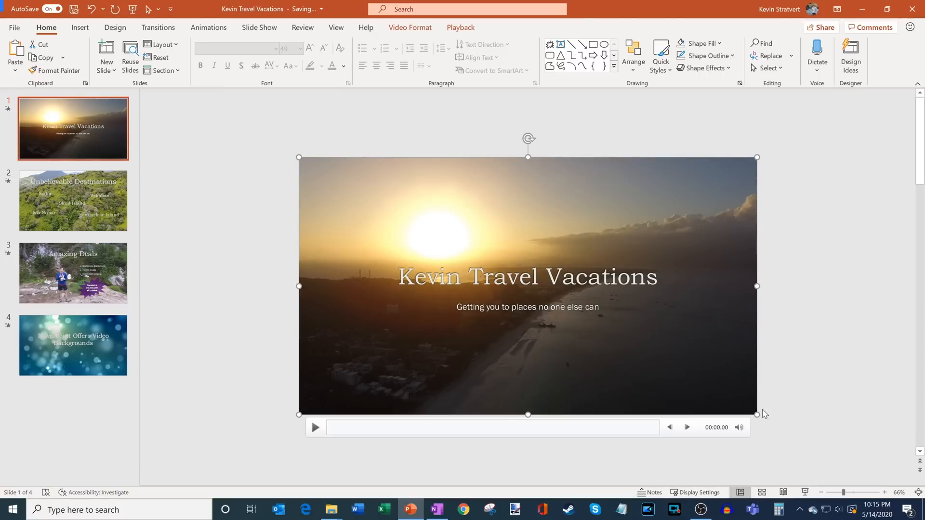
{"action": "mouse_move", "coordinate": [506, 207]}
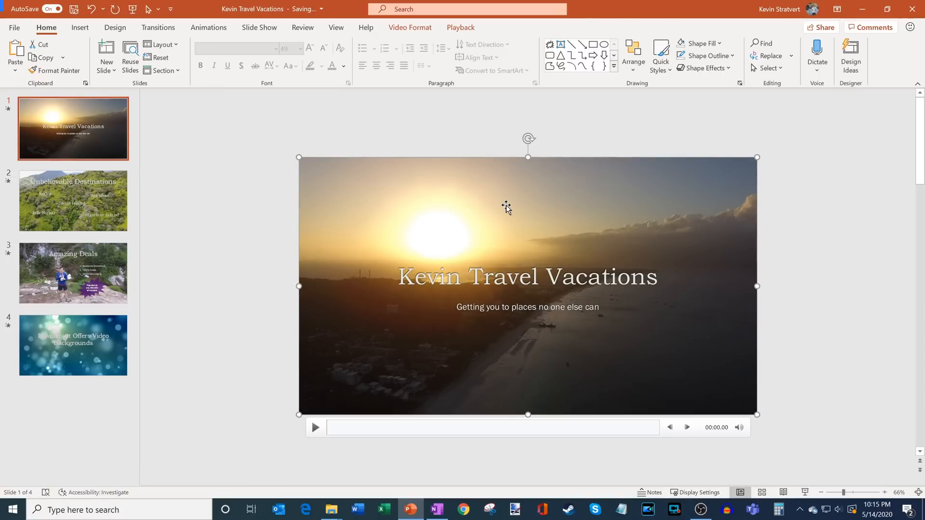
{"action": "mouse_move", "coordinate": [486, 212]}
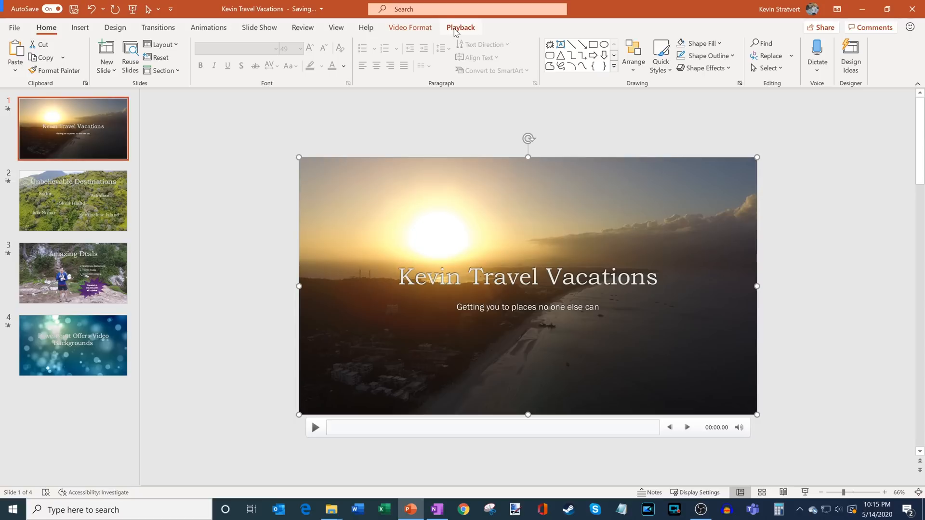
Show Video Format and preview brightness presets without applying any change
{"action": "left_click", "coordinate": [410, 27]}
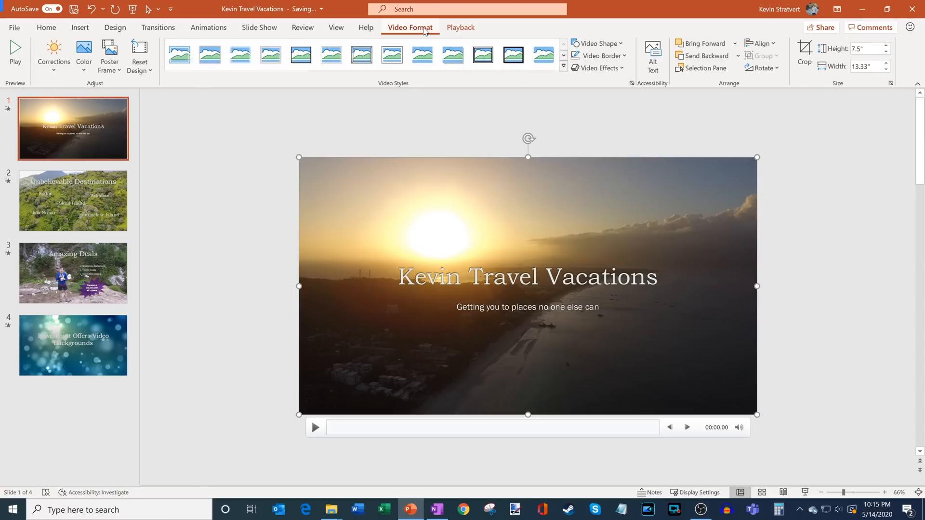
{"action": "mouse_move", "coordinate": [353, 200]}
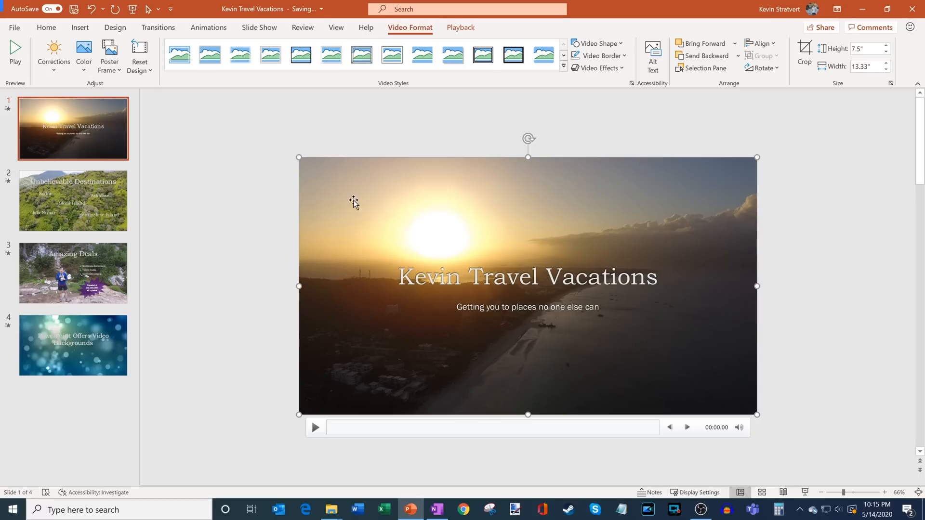
{"action": "mouse_move", "coordinate": [169, 189]}
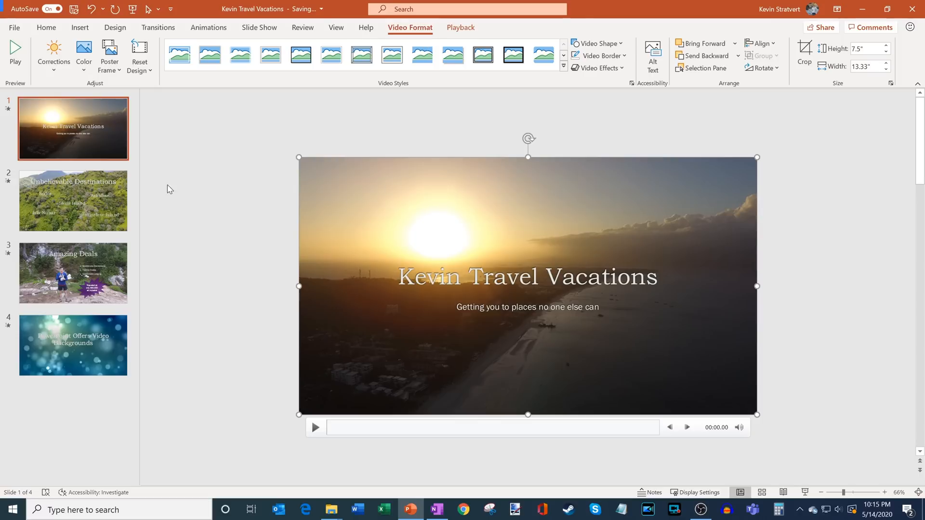
{"action": "left_click", "coordinate": [53, 52]}
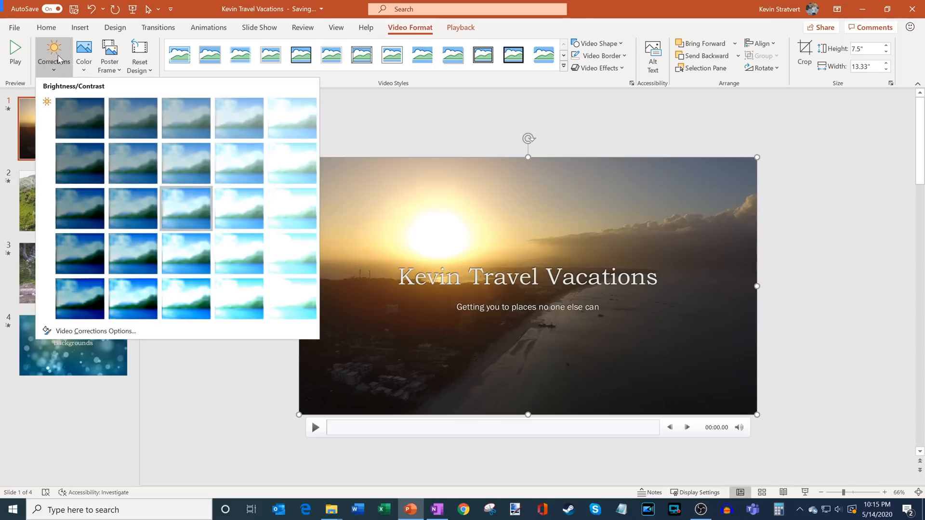
{"action": "left_click", "coordinate": [84, 55]}
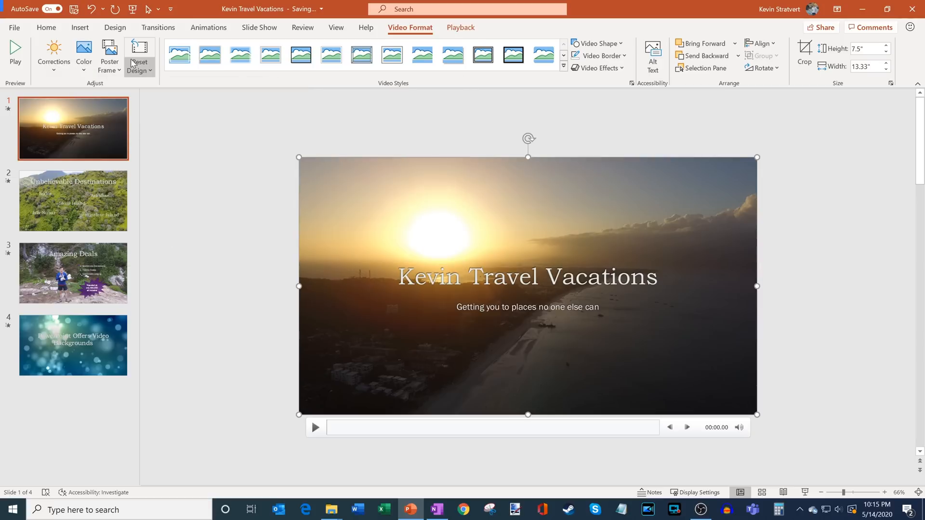
{"action": "mouse_move", "coordinate": [109, 55]}
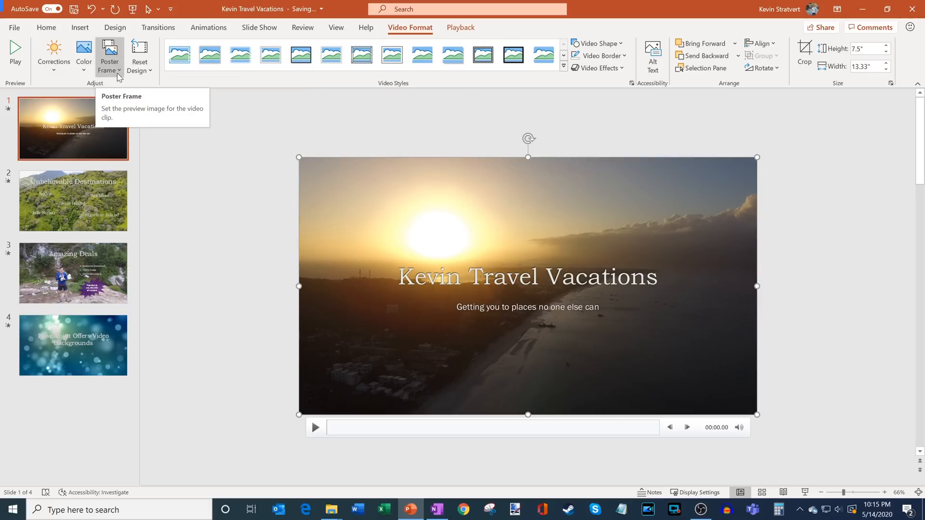
{"action": "mouse_move", "coordinate": [707, 55]}
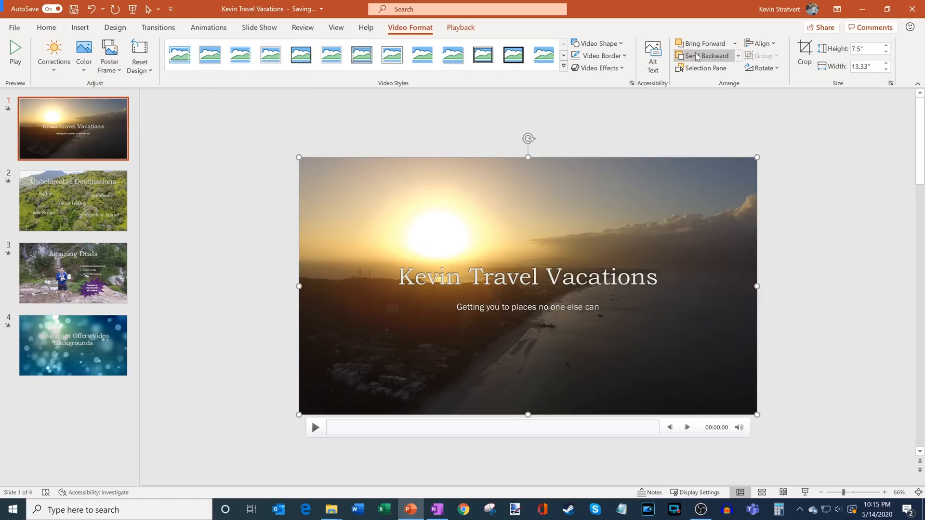
{"action": "mouse_move", "coordinate": [803, 53]}
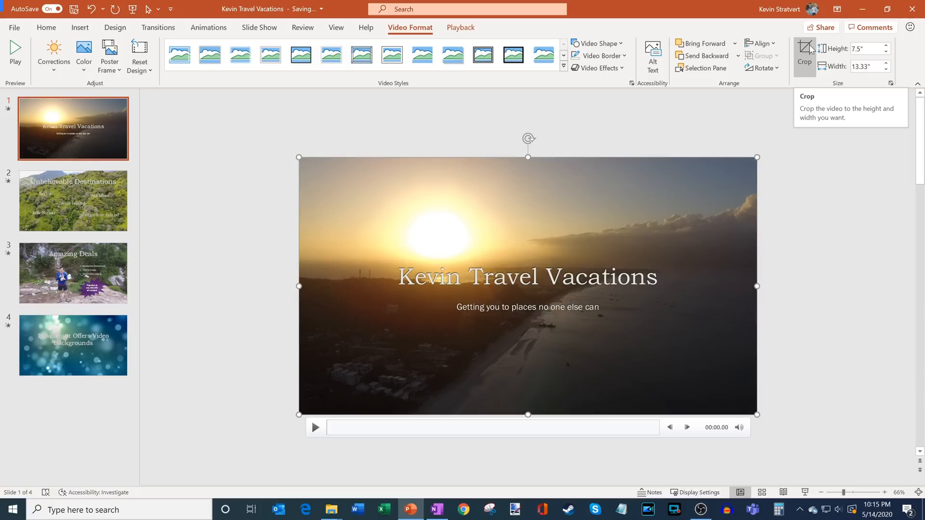
{"action": "mouse_move", "coordinate": [806, 131]}
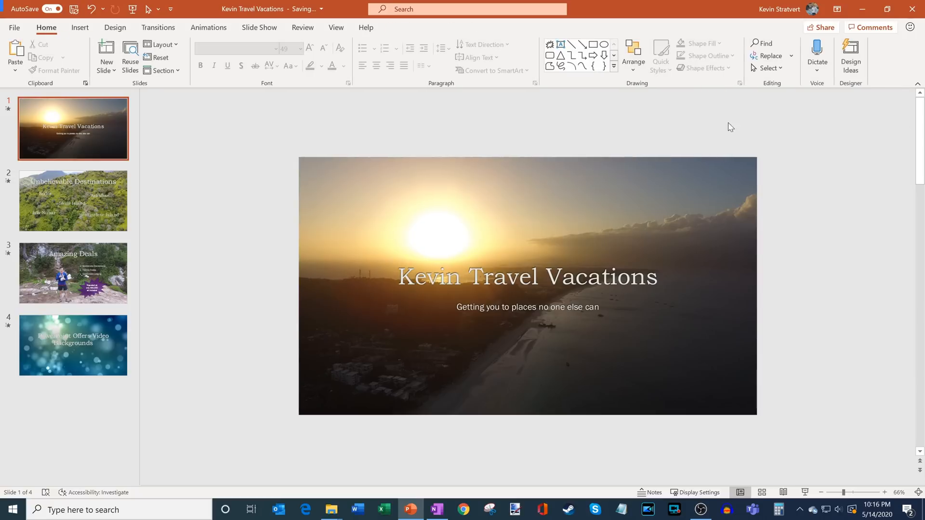
Set the sunset video to start Automatically and Loop until Stopped
{"action": "left_click", "coordinate": [527, 286]}
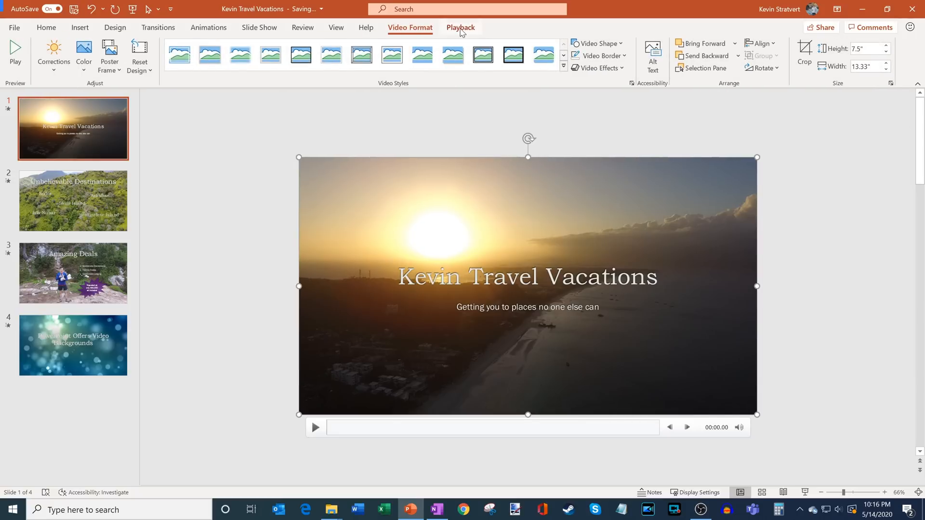
{"action": "left_click", "coordinate": [460, 27]}
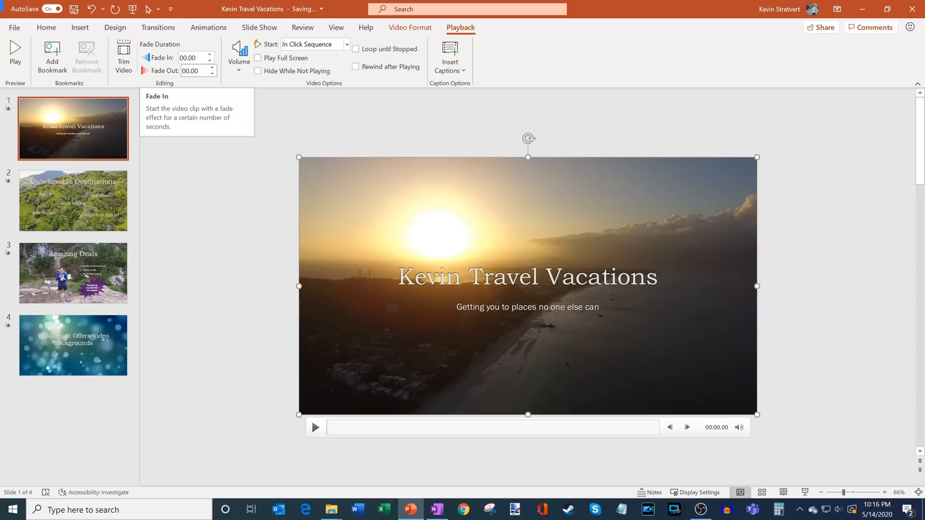
{"action": "mouse_move", "coordinate": [230, 87]}
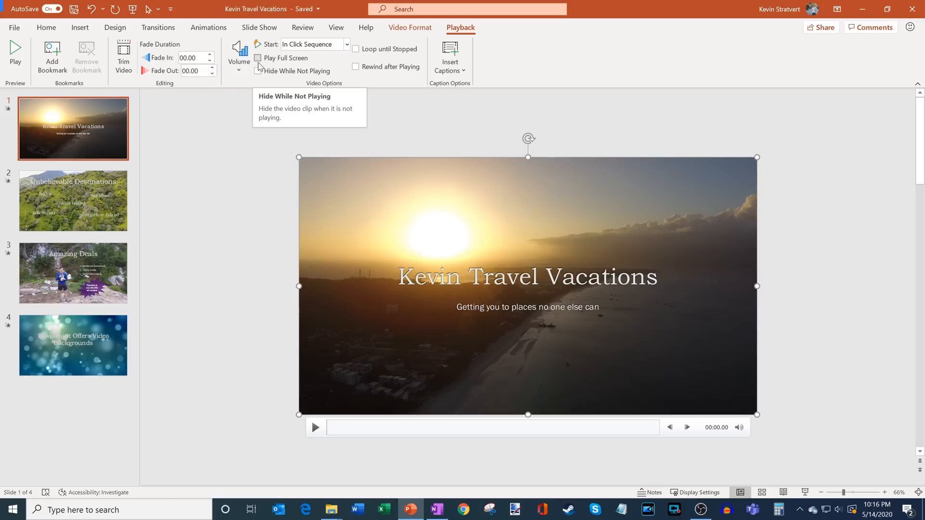
{"action": "mouse_move", "coordinate": [260, 47]}
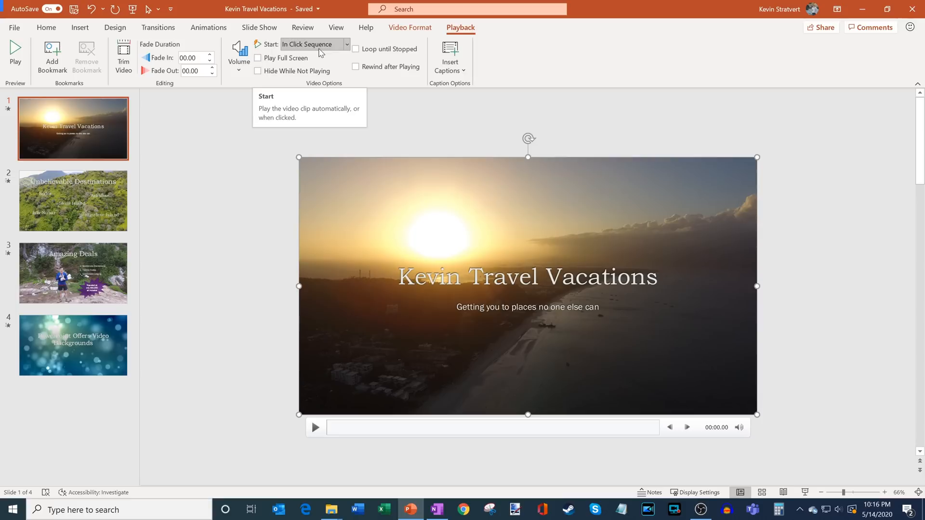
{"action": "left_click", "coordinate": [347, 45]}
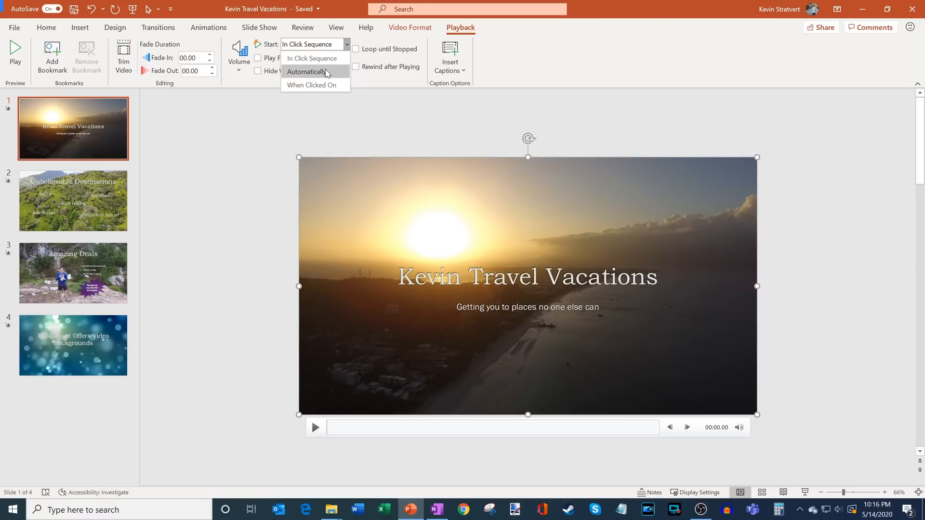
{"action": "mouse_move", "coordinate": [311, 85]}
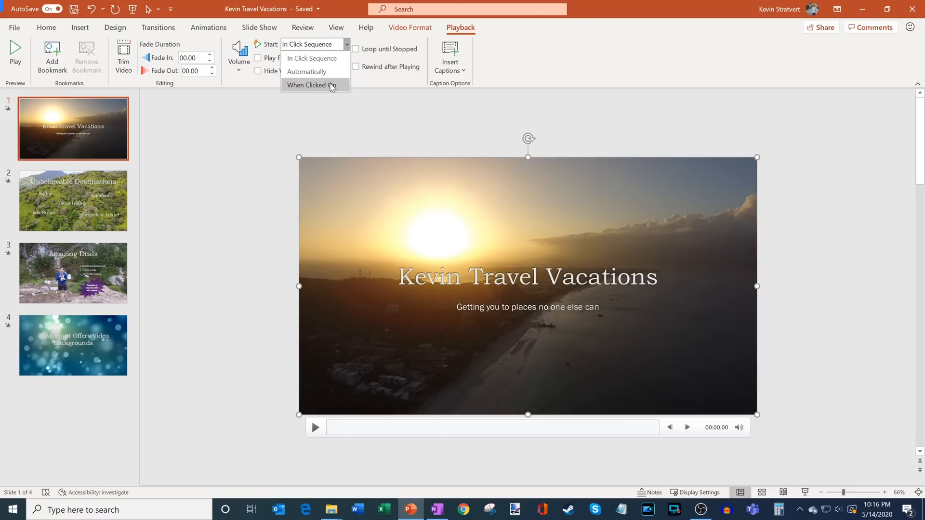
{"action": "left_click", "coordinate": [306, 71]}
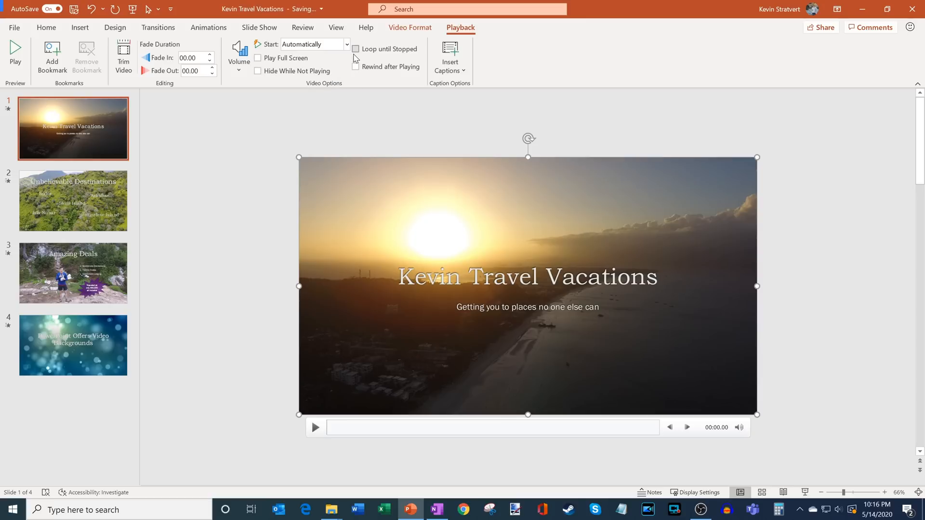
{"action": "mouse_move", "coordinate": [355, 49]}
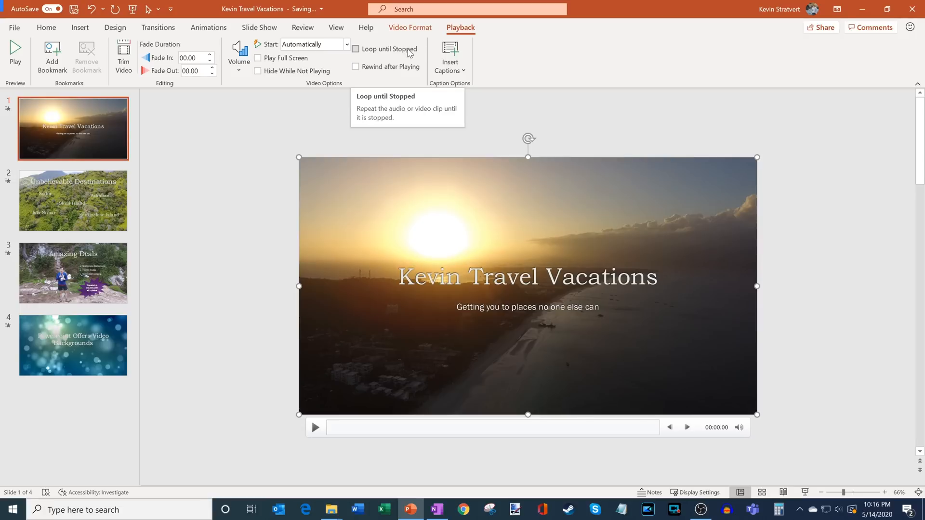
{"action": "mouse_move", "coordinate": [385, 52]}
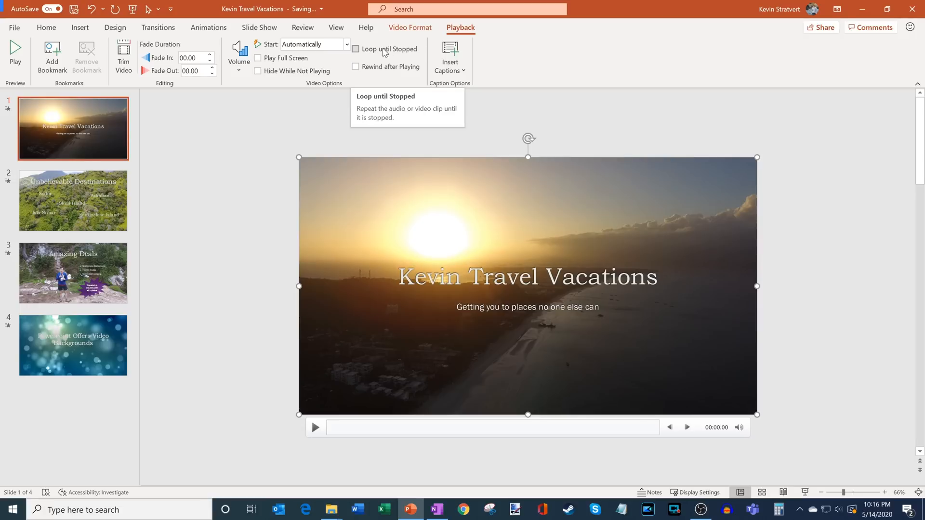
{"action": "left_click", "coordinate": [355, 49]}
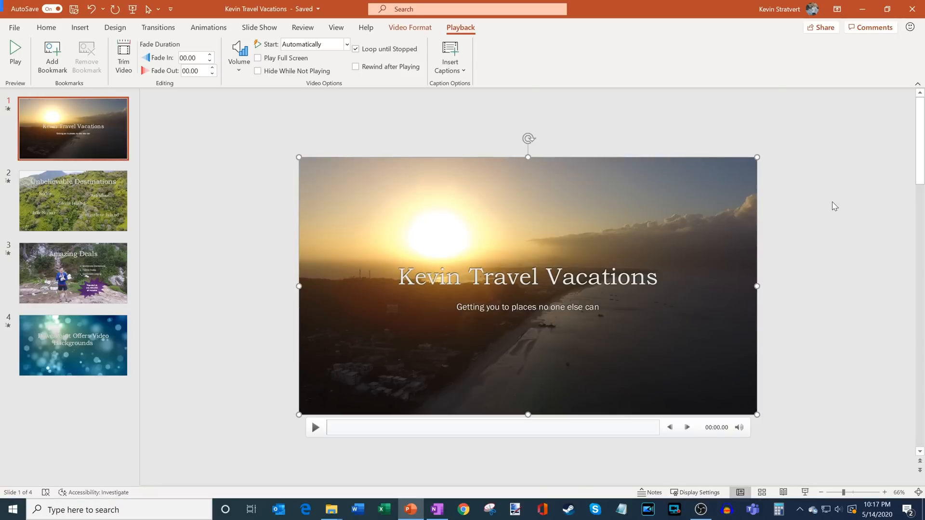
{"action": "left_click", "coordinate": [46, 27]}
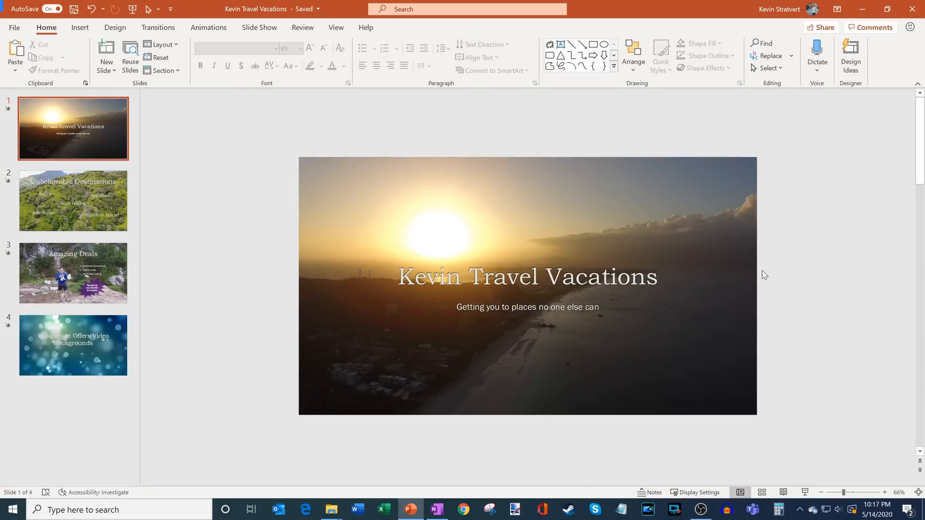
{"action": "mouse_move", "coordinate": [765, 279]}
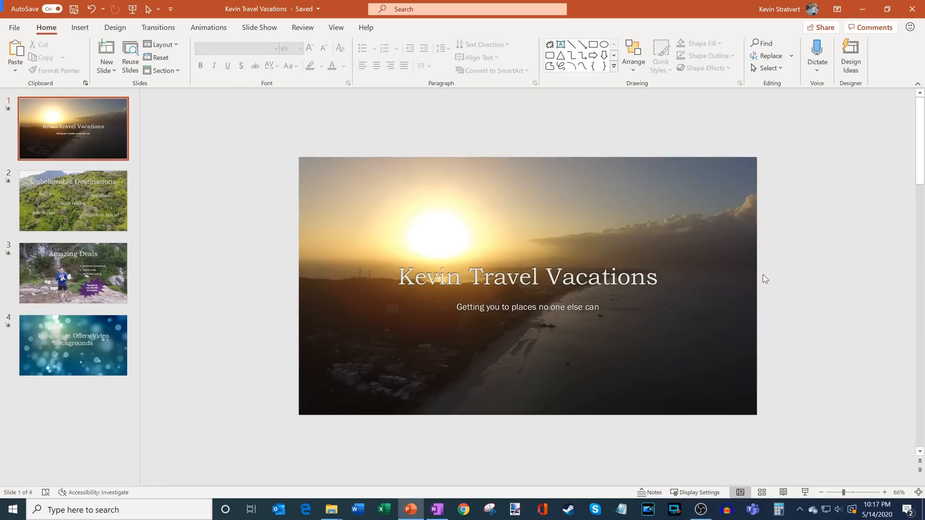
{"action": "mouse_move", "coordinate": [289, 234]}
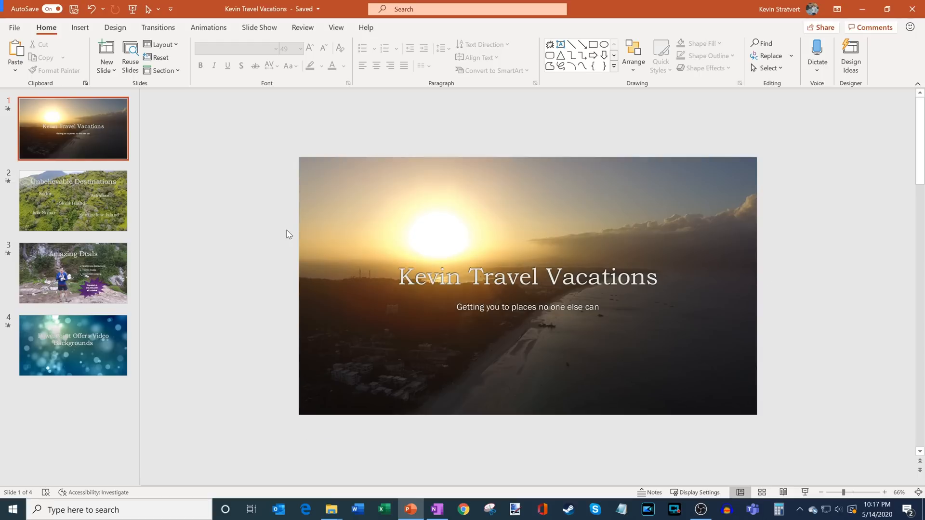
{"action": "mouse_move", "coordinate": [97, 207]}
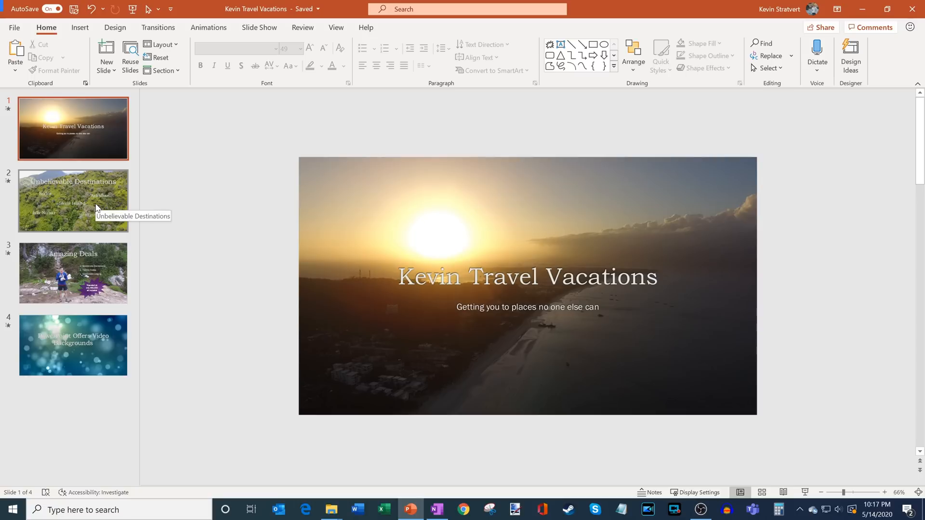
Open slide 2 and select its jungle aerial background video
{"action": "left_click", "coordinate": [73, 200]}
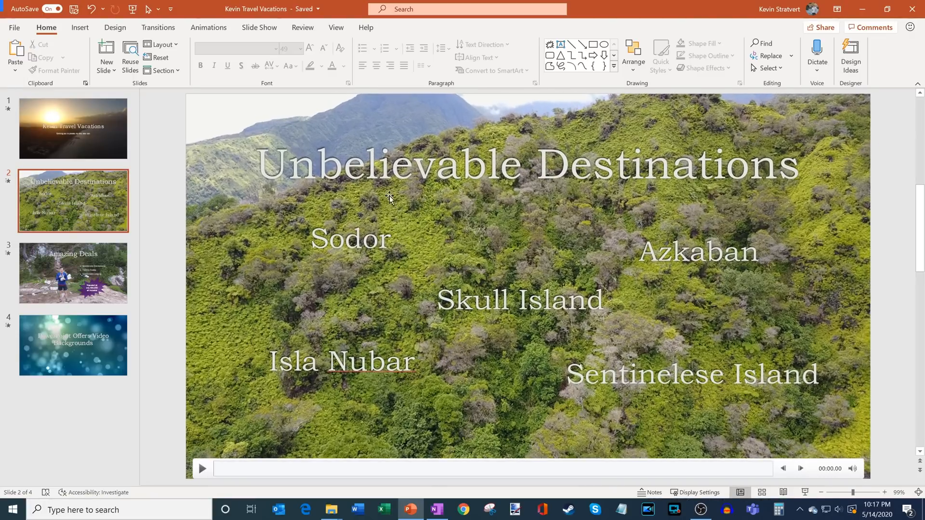
{"action": "left_click", "coordinate": [389, 197]}
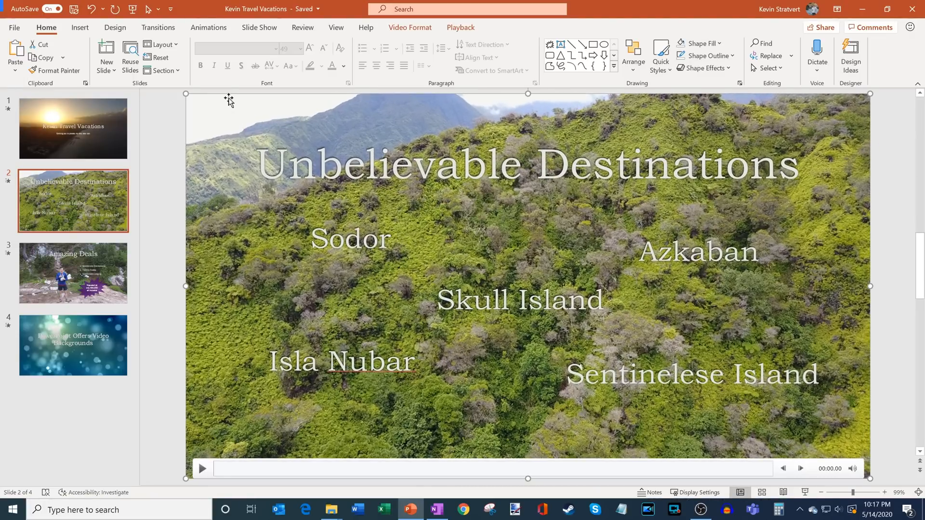
Trim the jungle video to start at 00:03.161 and end at 00:24.353
{"action": "left_click", "coordinate": [460, 27]}
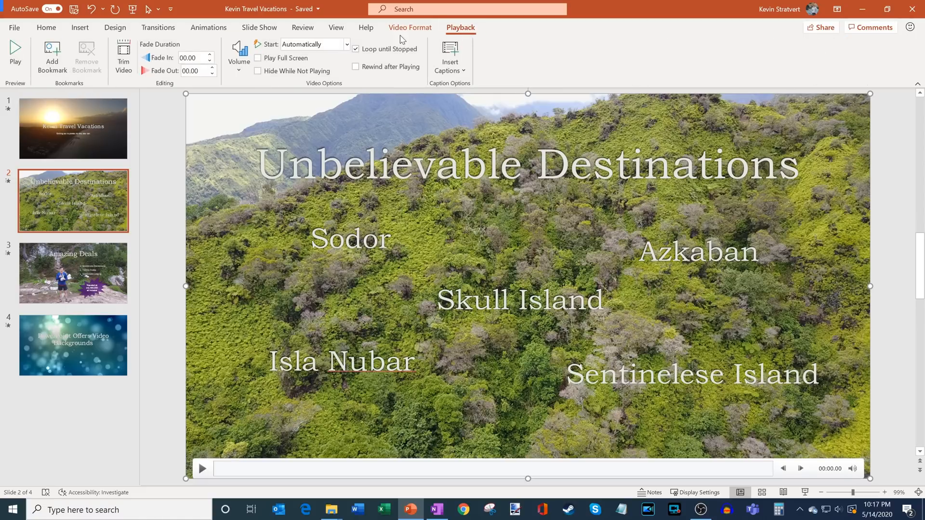
{"action": "mouse_move", "coordinate": [123, 55]}
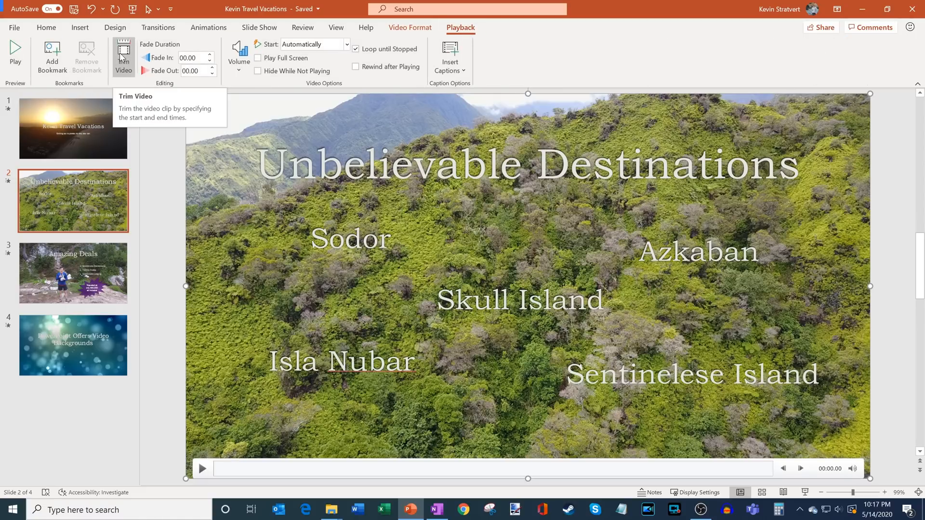
{"action": "left_click", "coordinate": [123, 56]}
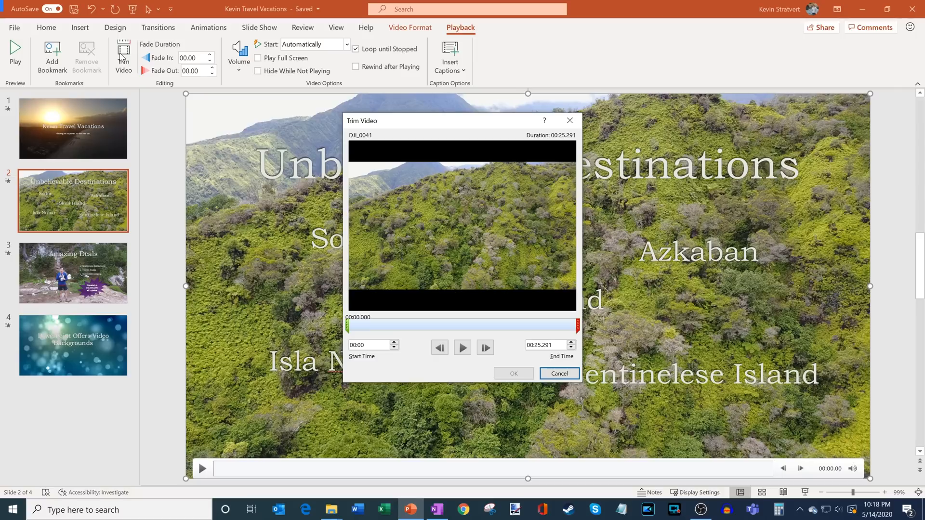
{"action": "mouse_move", "coordinate": [665, 319]}
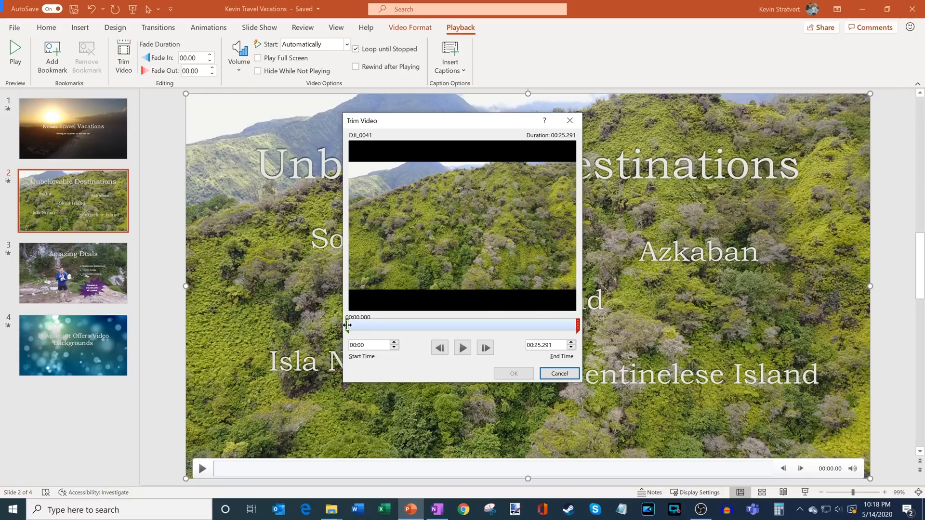
{"action": "left_click_drag", "start_coordinate": [347, 325], "coordinate": [357, 325]}
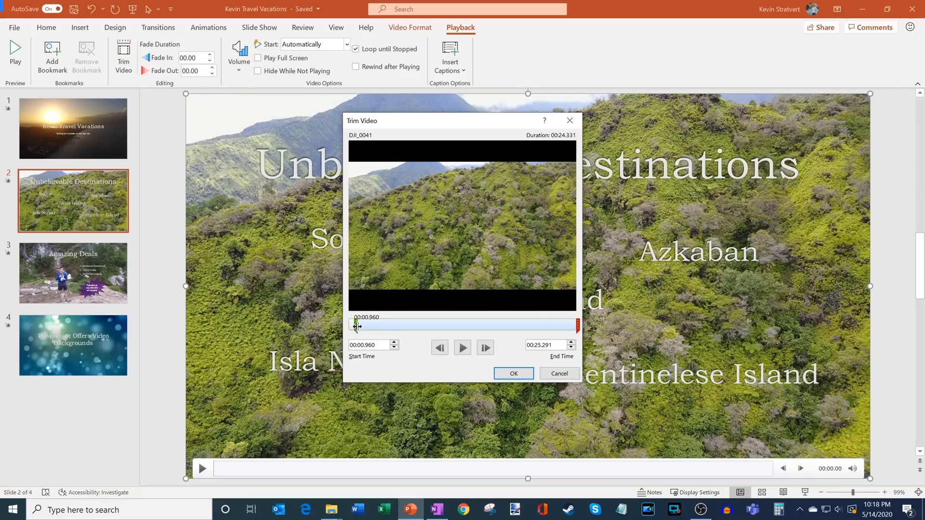
{"action": "left_click_drag", "start_coordinate": [356, 325], "coordinate": [373, 325]}
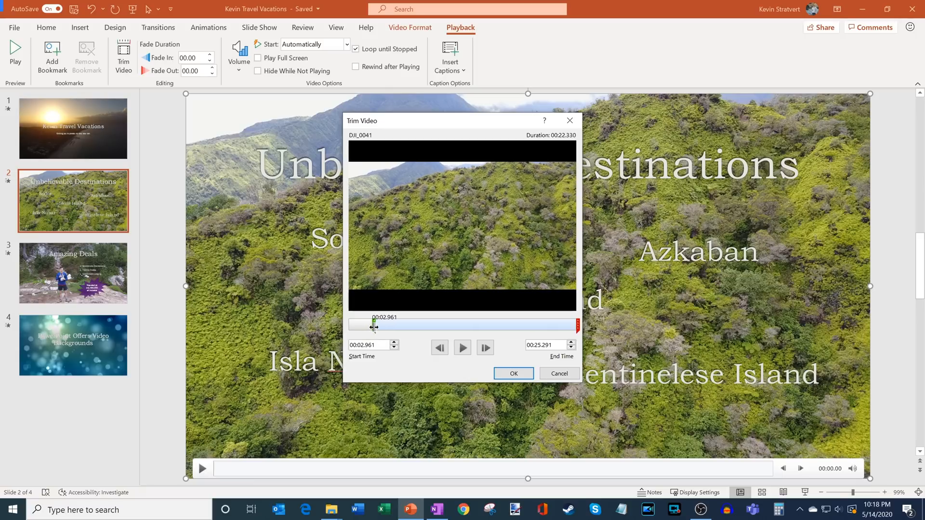
{"action": "left_click_drag", "start_coordinate": [372, 324], "coordinate": [376, 324]}
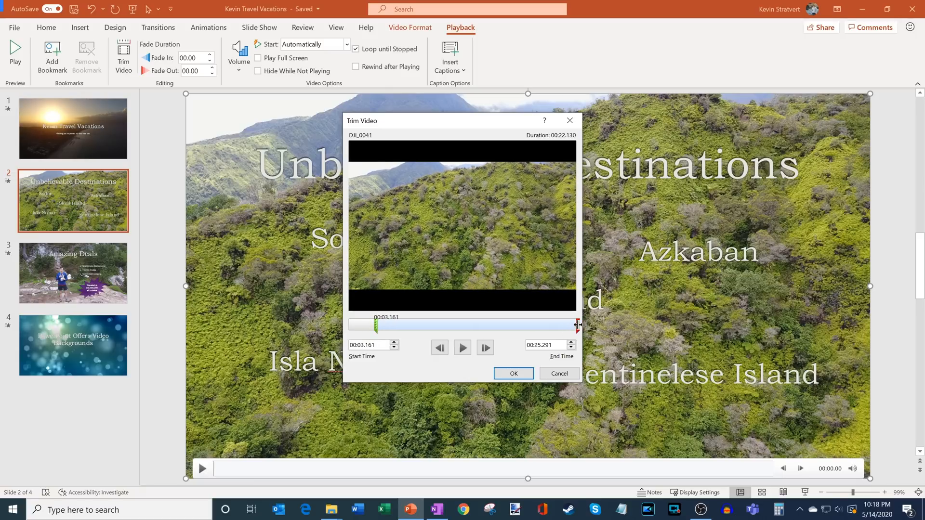
{"action": "left_click_drag", "start_coordinate": [577, 324], "coordinate": [570, 324]}
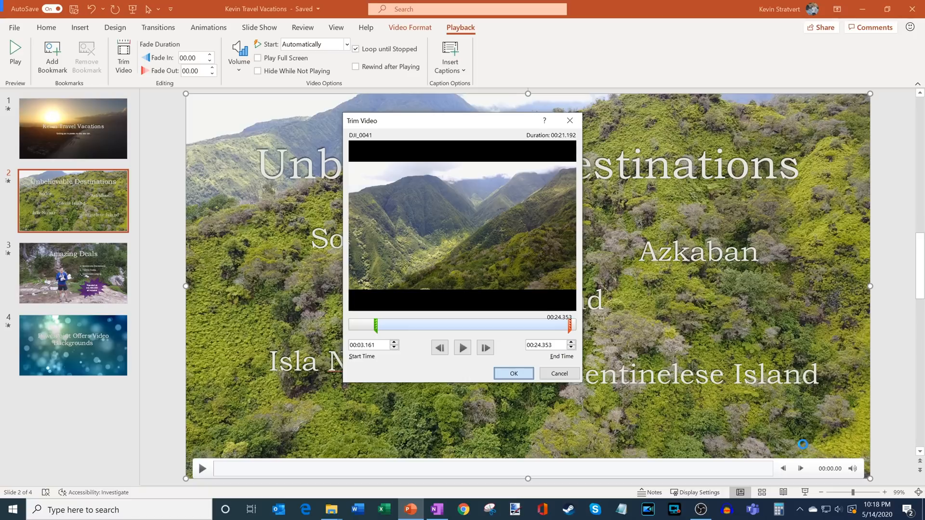
{"action": "left_click", "coordinate": [512, 373]}
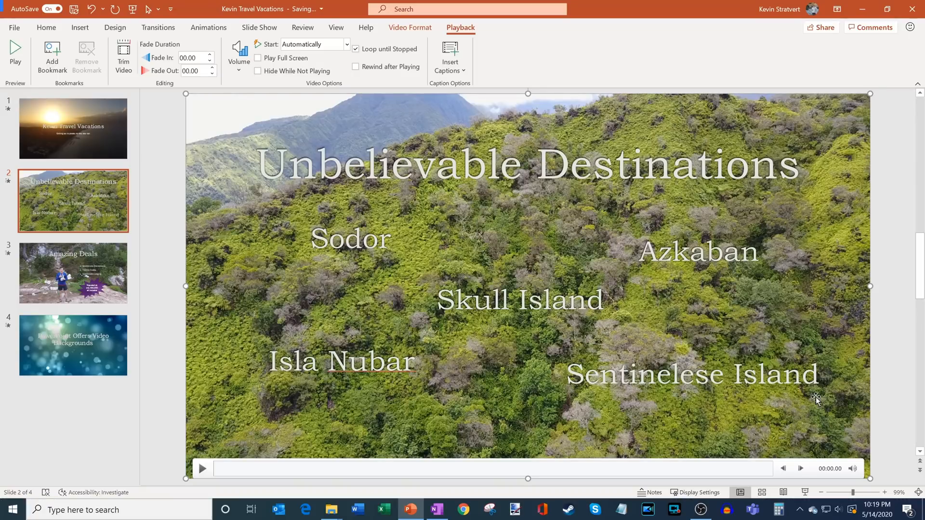
{"action": "mouse_move", "coordinate": [52, 230]}
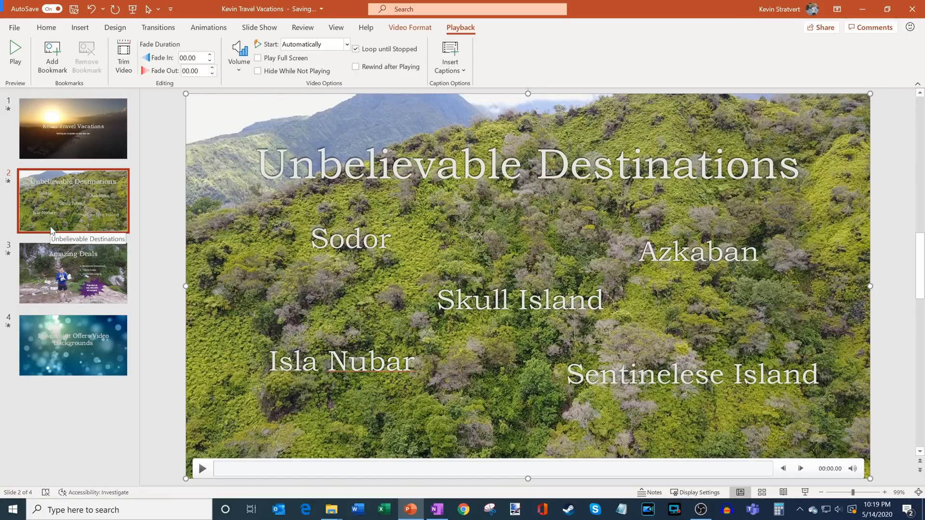
Open slide 3, Amazing Deals, with its hiker video background
{"action": "left_click", "coordinate": [73, 272]}
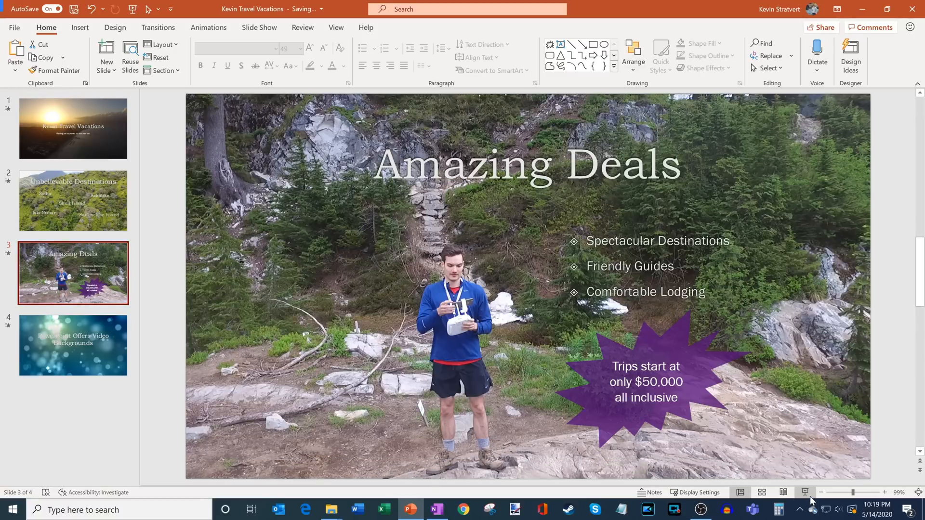
{"action": "mouse_move", "coordinate": [804, 492]}
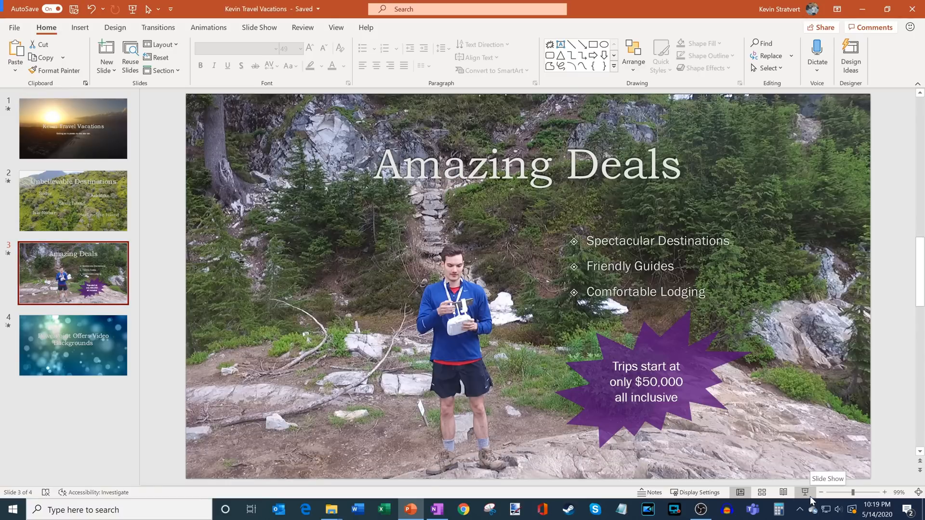
{"action": "left_click", "coordinate": [804, 492]}
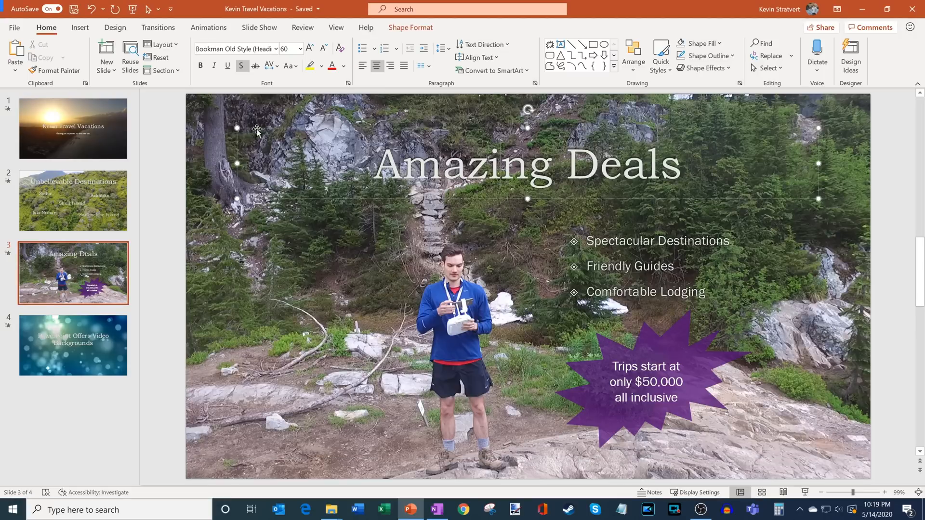
{"action": "mouse_move", "coordinate": [665, 211]}
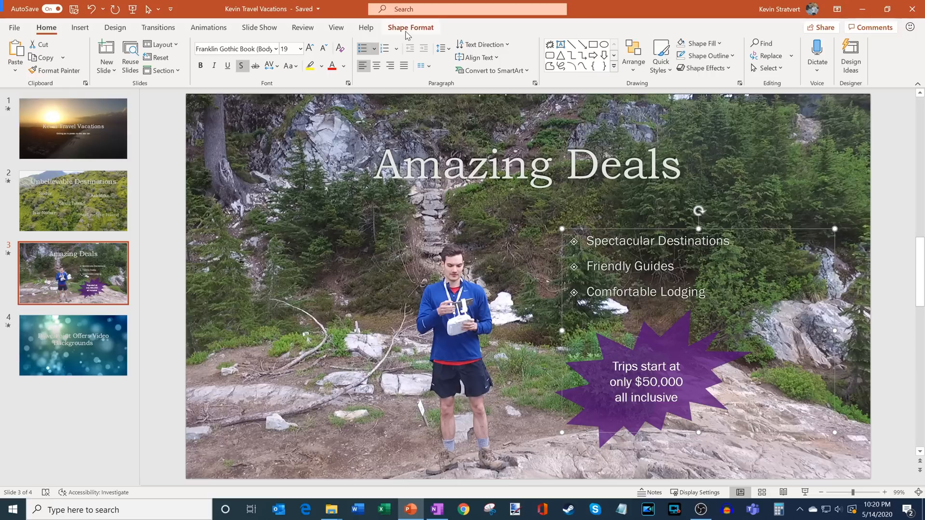
Fill the bullet text box with black from Shape Format
{"action": "left_click", "coordinate": [410, 27]}
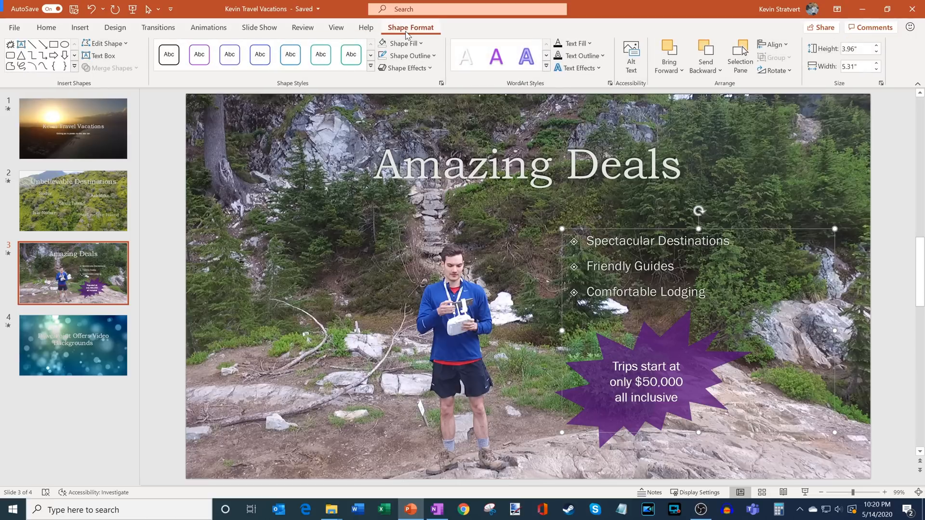
{"action": "mouse_move", "coordinate": [402, 43]}
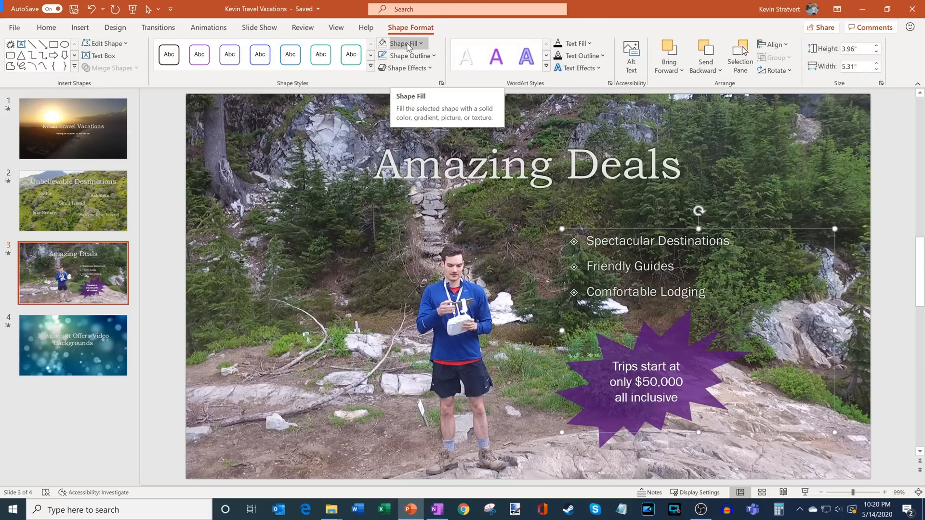
{"action": "left_click", "coordinate": [403, 43]}
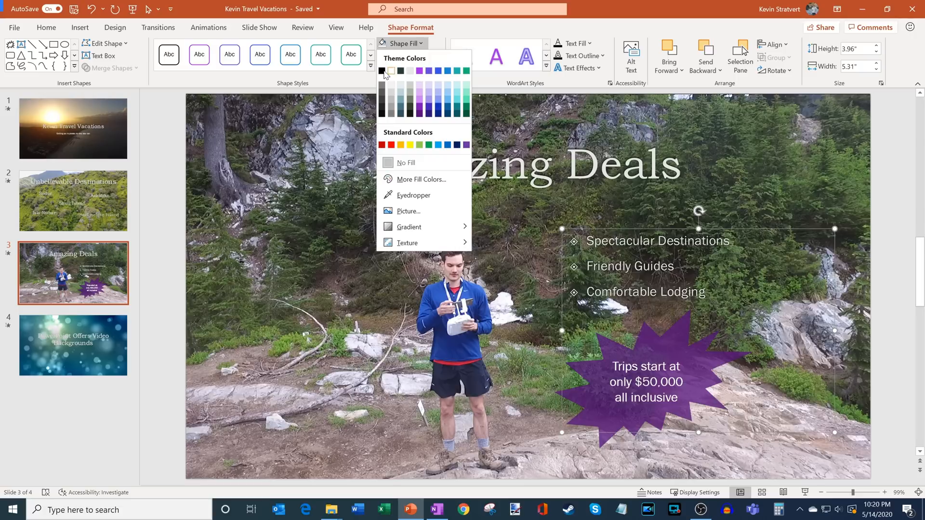
{"action": "left_click", "coordinate": [383, 71]}
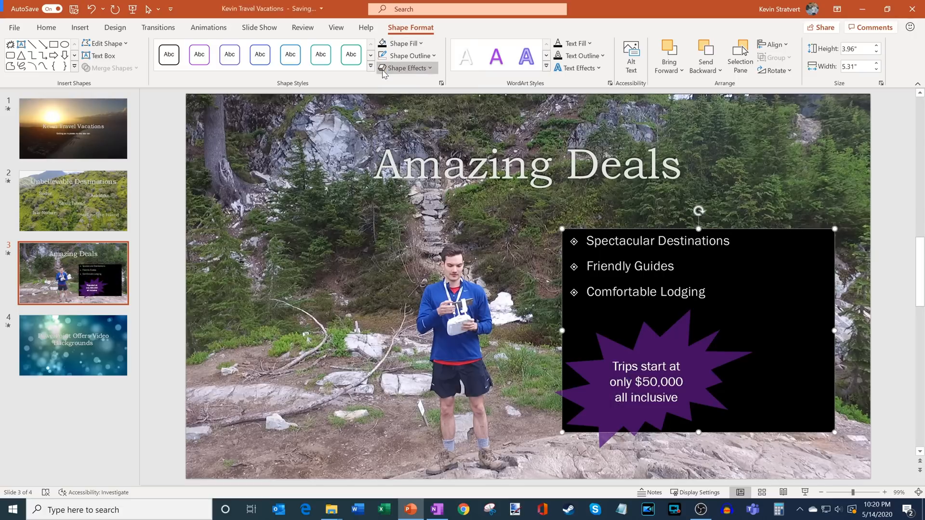
{"action": "mouse_move", "coordinate": [405, 68]}
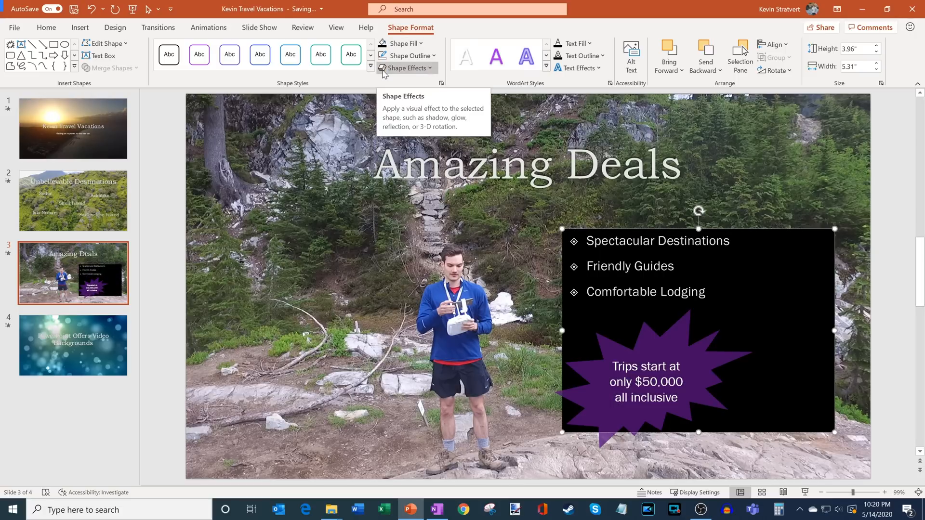
{"action": "mouse_move", "coordinate": [404, 44]}
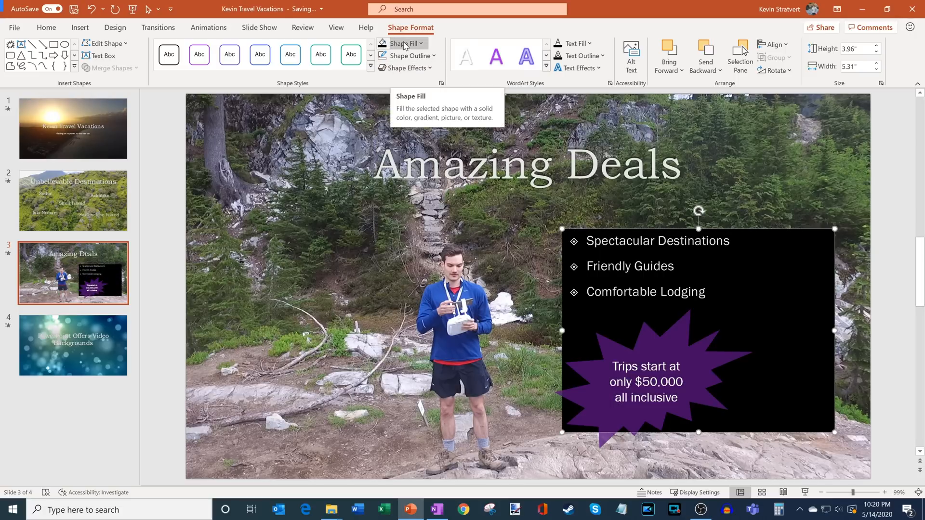
Set the black box's fill transparency to 72% in the Format Shape pane
{"action": "left_click", "coordinate": [403, 44]}
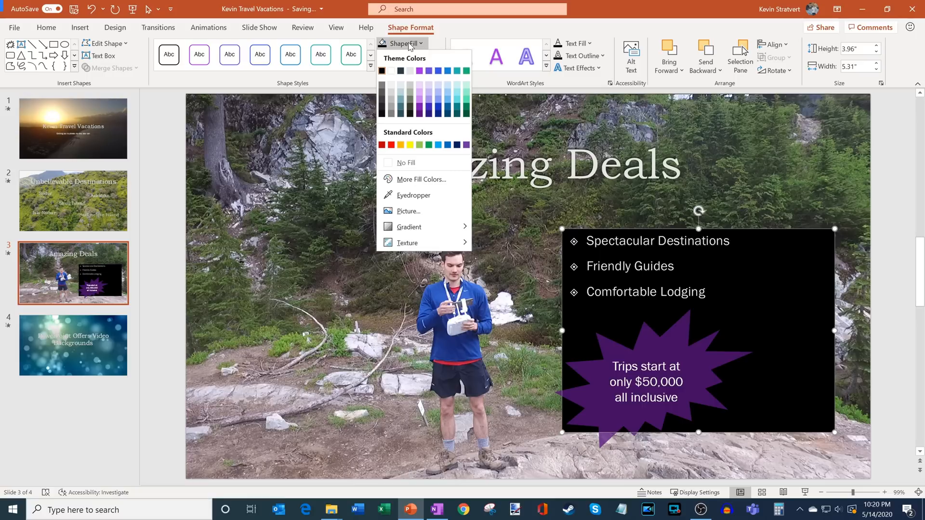
{"action": "mouse_move", "coordinate": [418, 195]}
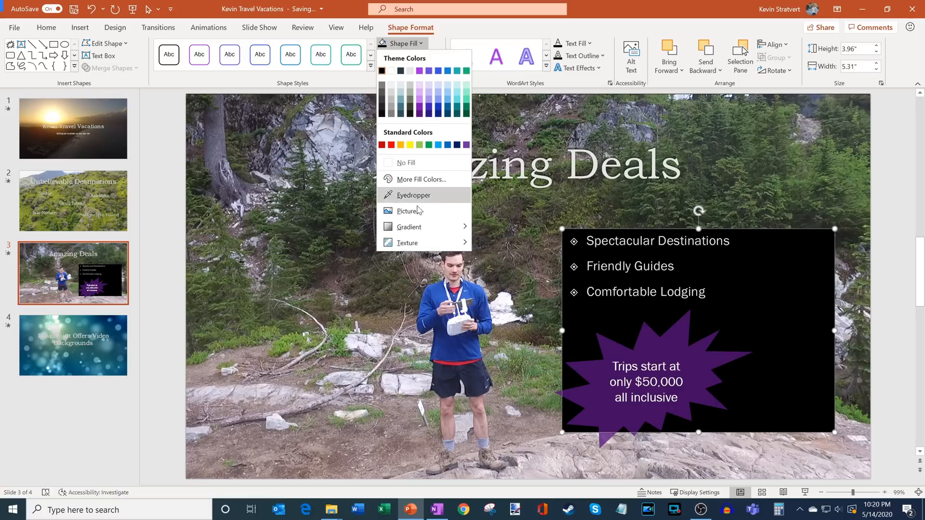
{"action": "mouse_move", "coordinate": [408, 211]}
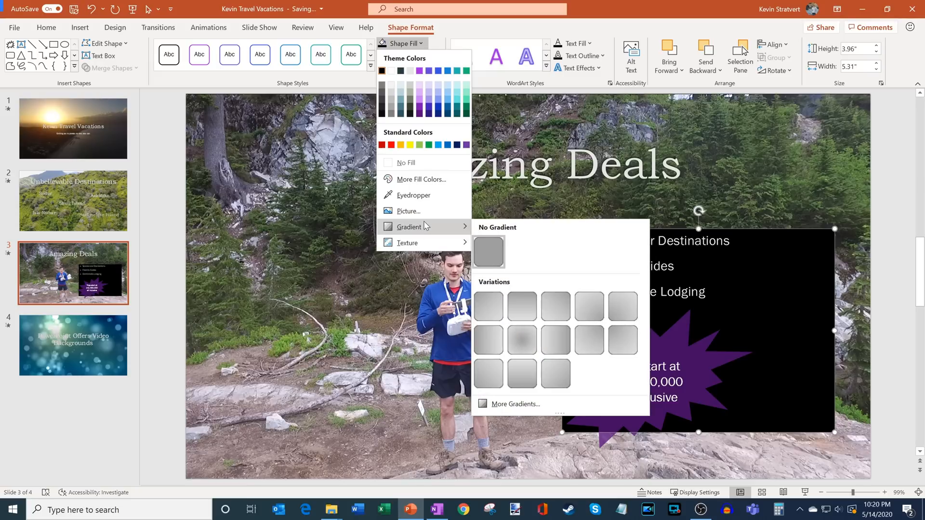
{"action": "left_click", "coordinate": [516, 404]}
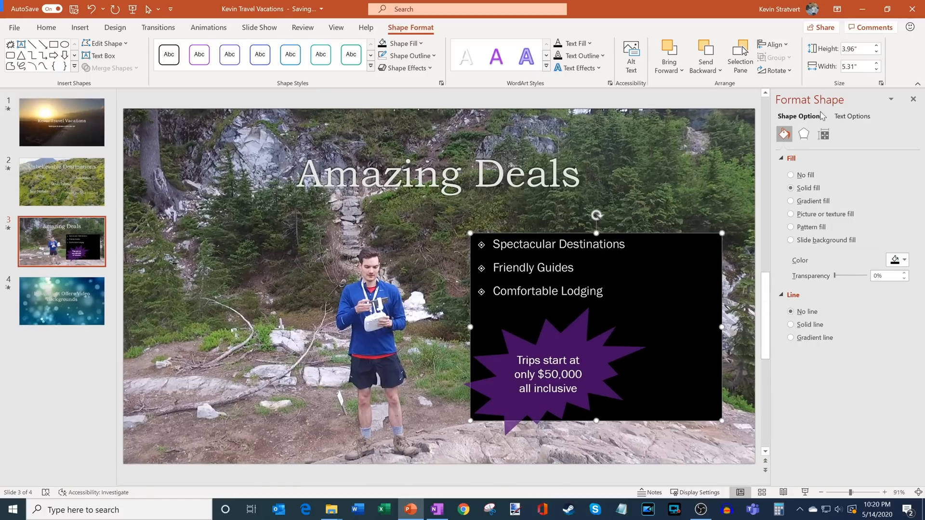
{"action": "mouse_move", "coordinate": [833, 280]}
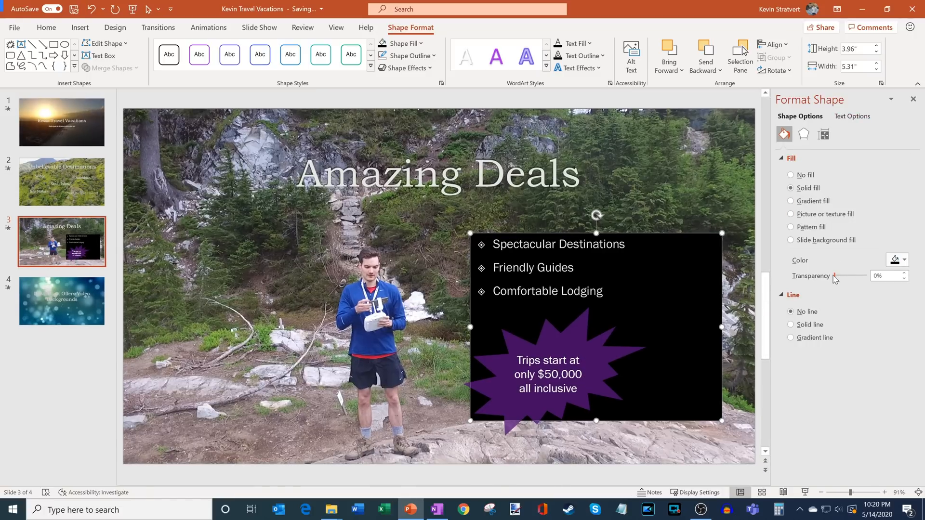
{"action": "left_click_drag", "start_coordinate": [836, 276], "coordinate": [853, 276]}
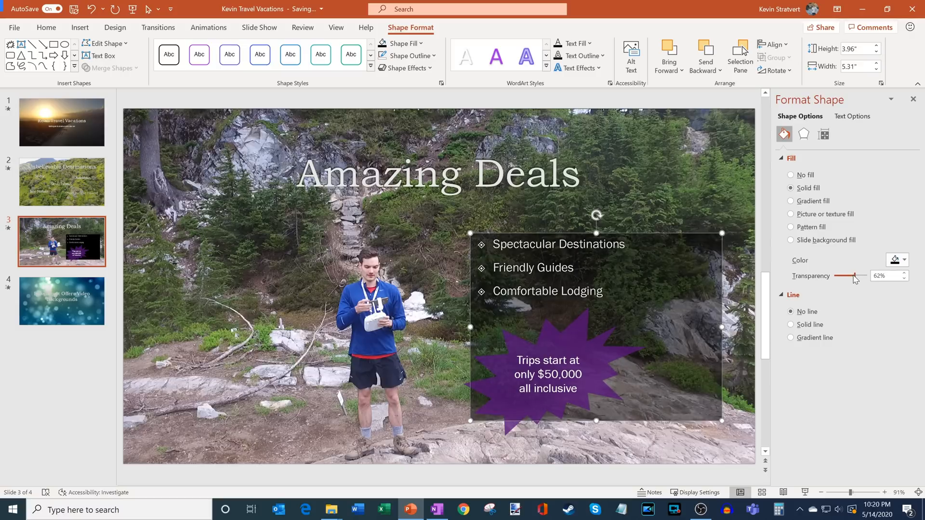
{"action": "left_click_drag", "start_coordinate": [844, 276], "coordinate": [852, 276]}
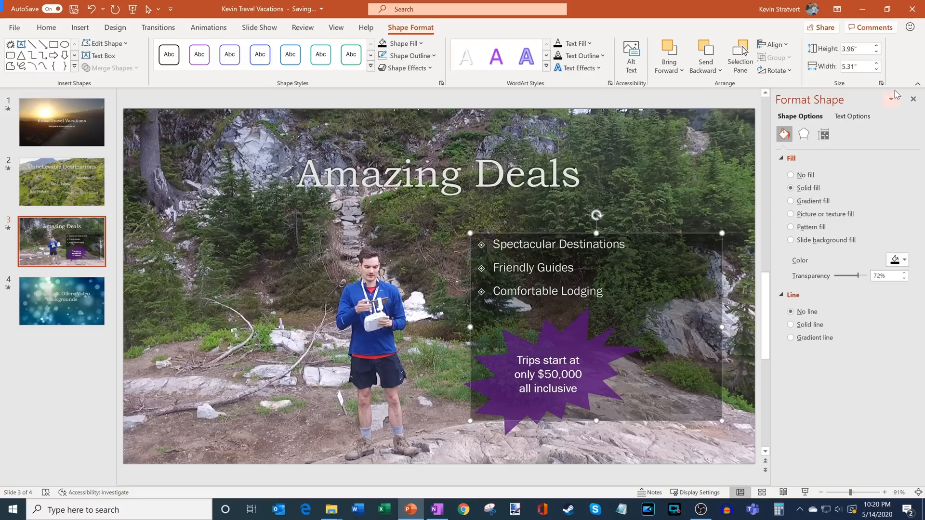
{"action": "left_click", "coordinate": [914, 99]}
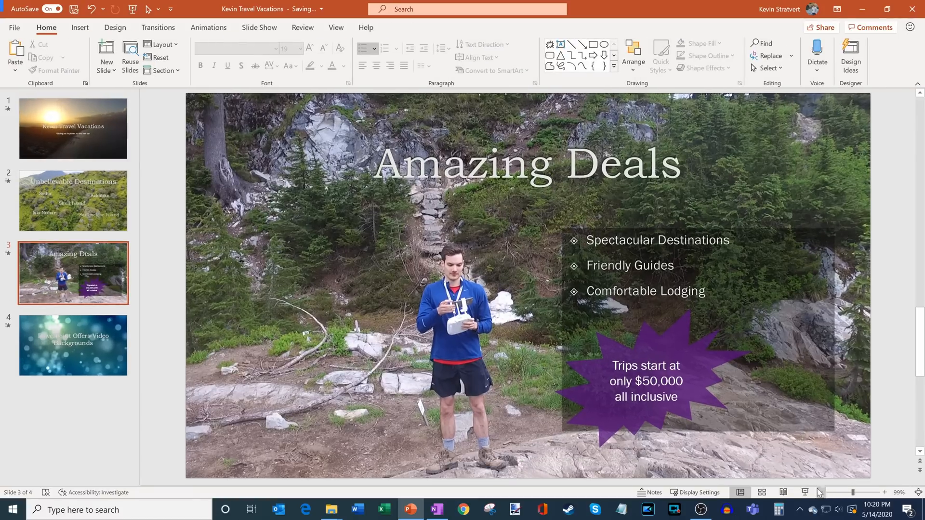
{"action": "left_click", "coordinate": [805, 492]}
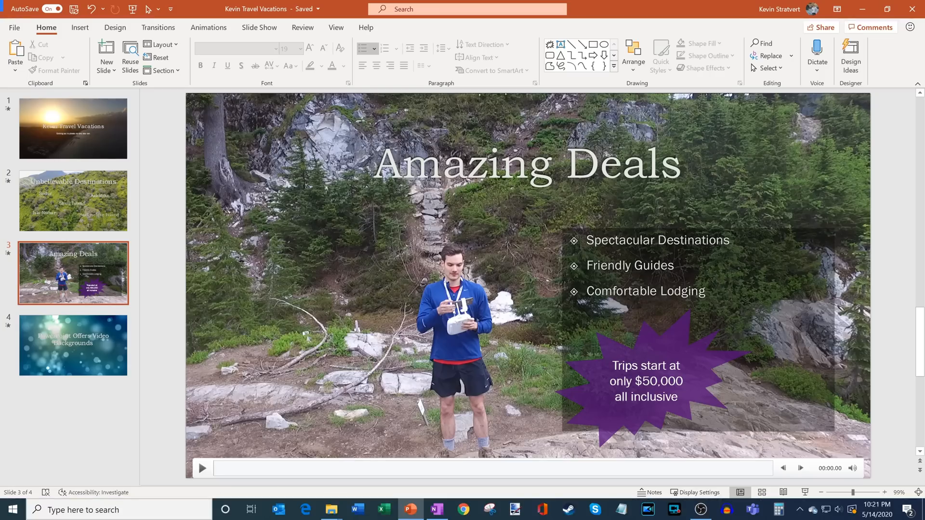
{"action": "left_click", "coordinate": [73, 345]}
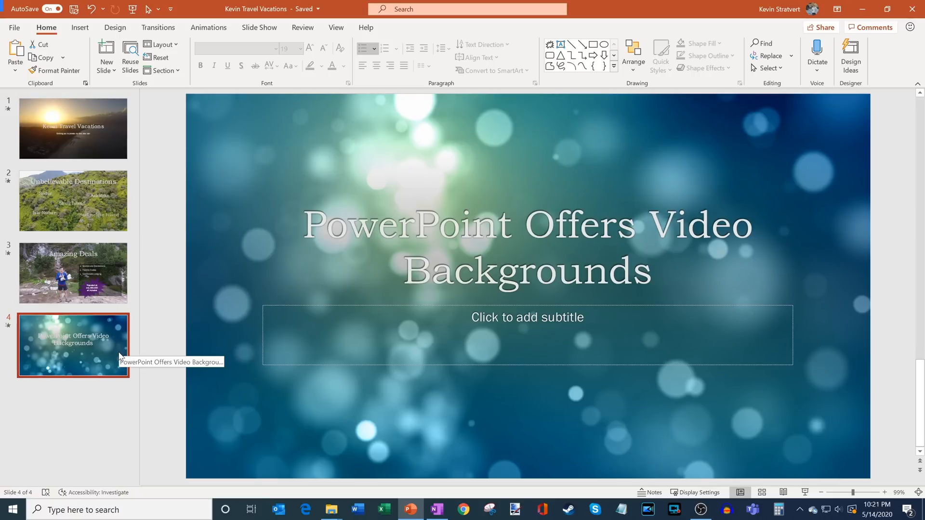
{"action": "mouse_move", "coordinate": [108, 344]}
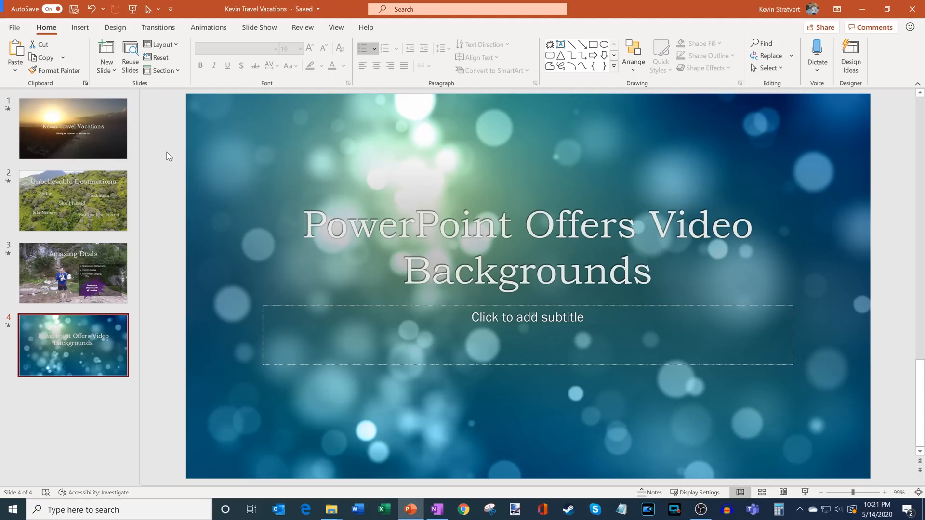
{"action": "left_click", "coordinate": [80, 27]}
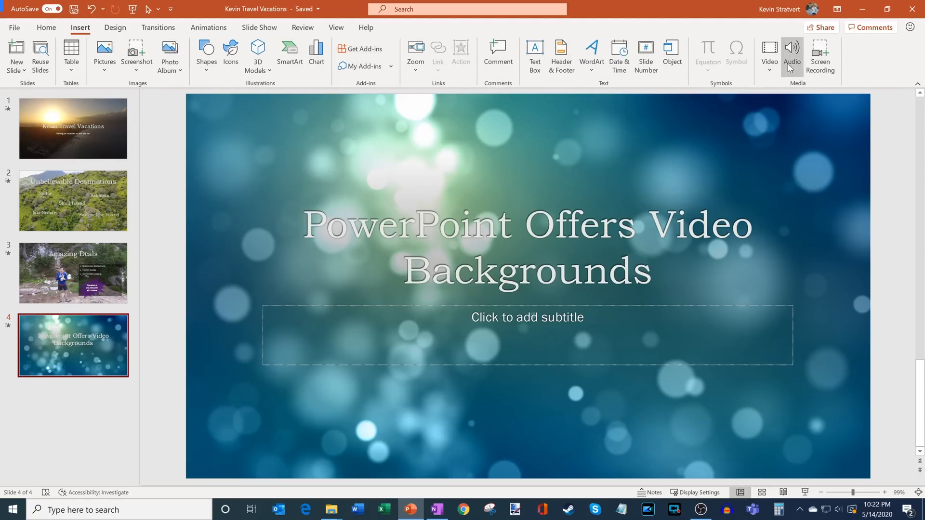
{"action": "left_click", "coordinate": [769, 56]}
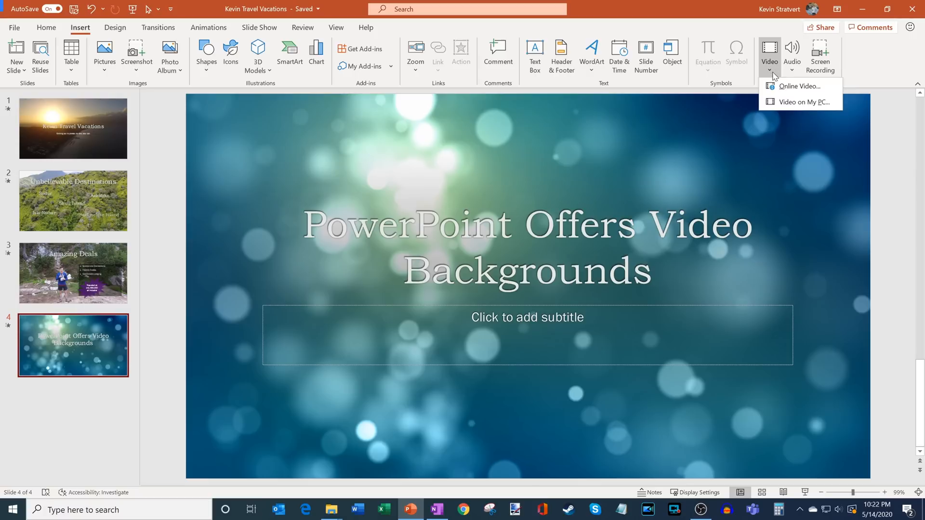
{"action": "left_click", "coordinate": [799, 86]}
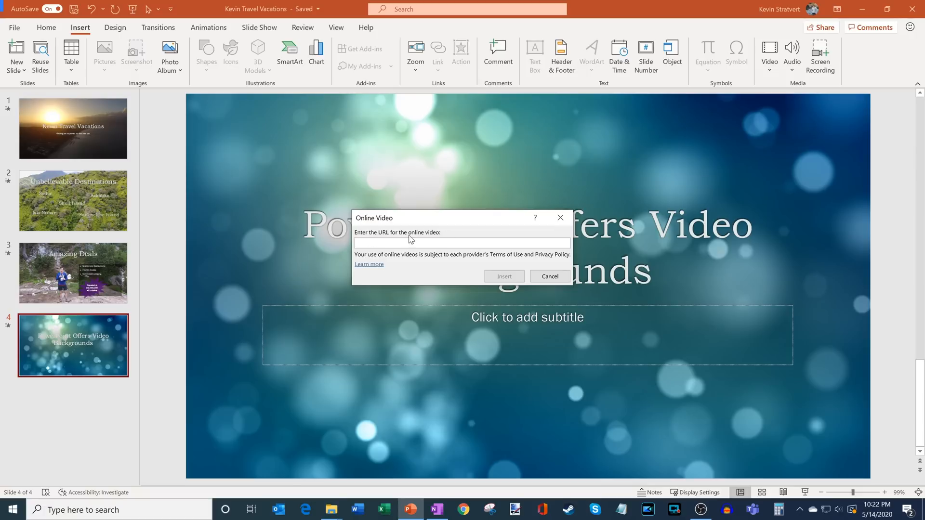
{"action": "left_click", "coordinate": [462, 243]}
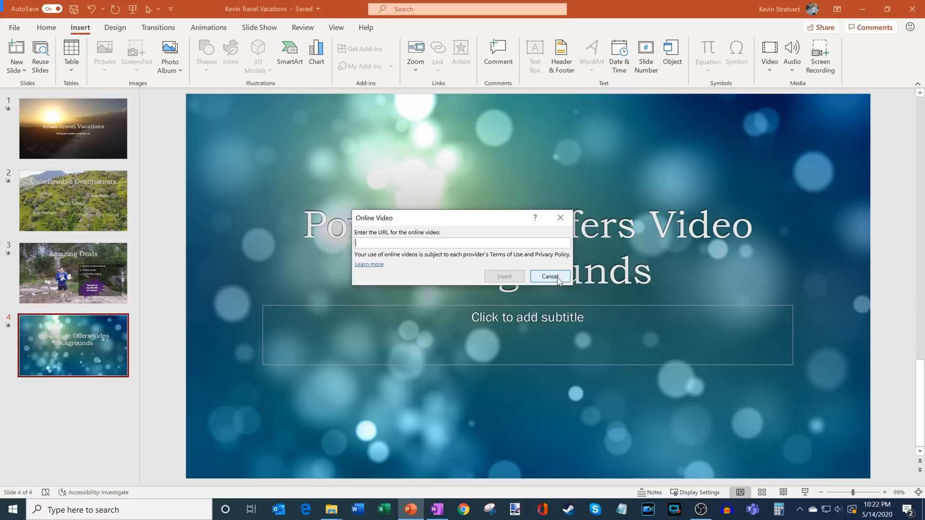
{"action": "left_click", "coordinate": [547, 276]}
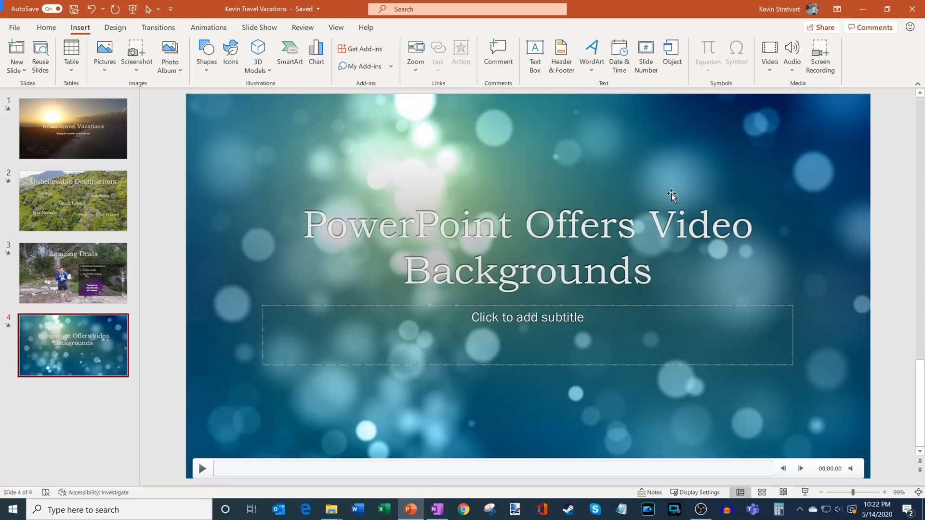